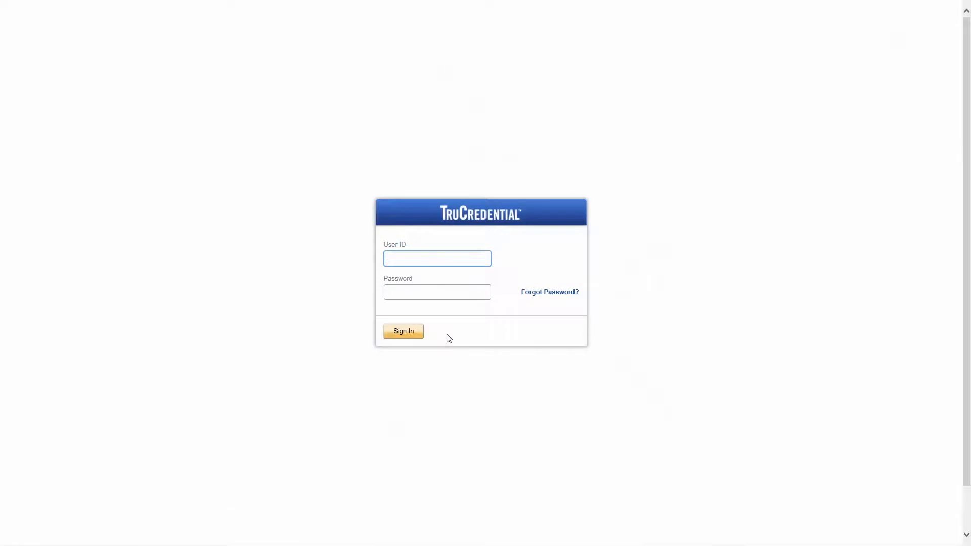
# Sign in to TruCredential as admin with its password
pyautogui.write('admin')
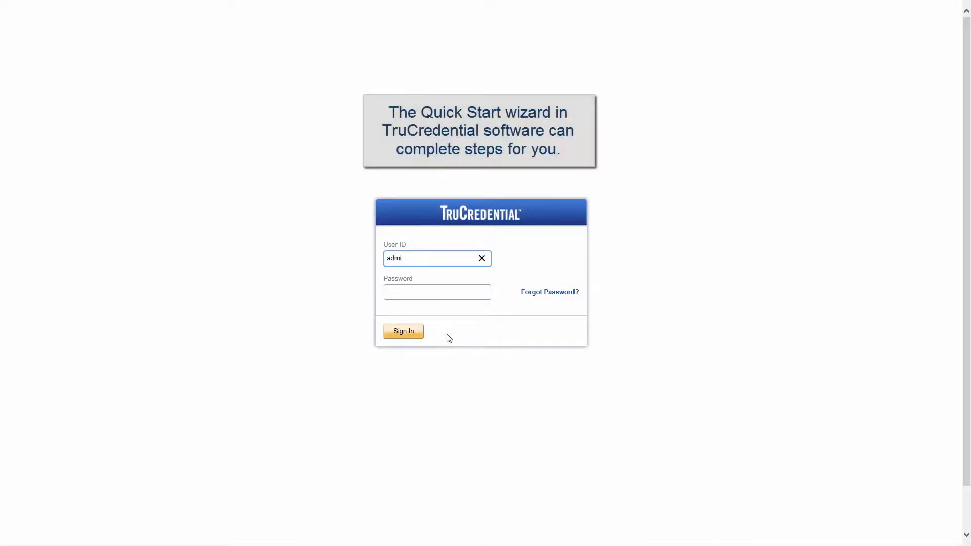
pyautogui.write('••')
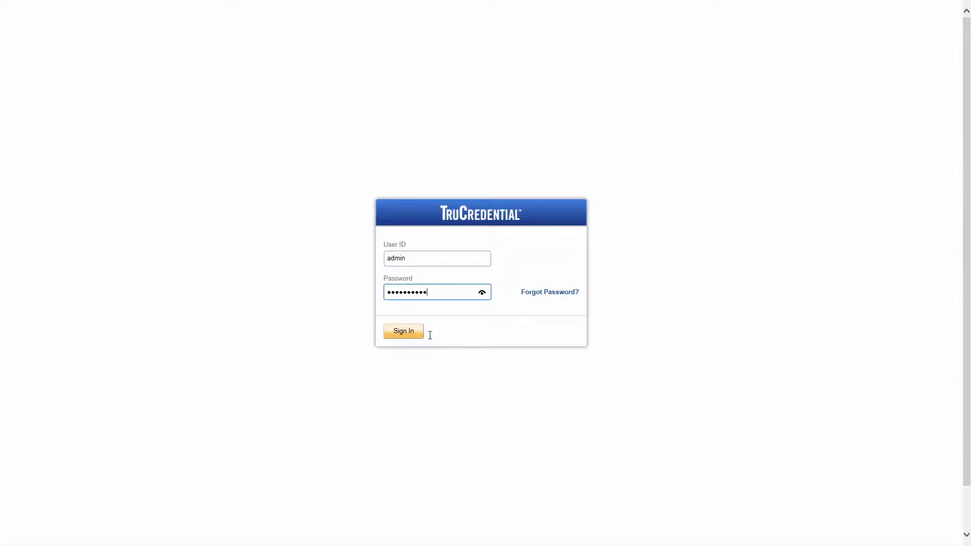
pyautogui.click(404, 330)
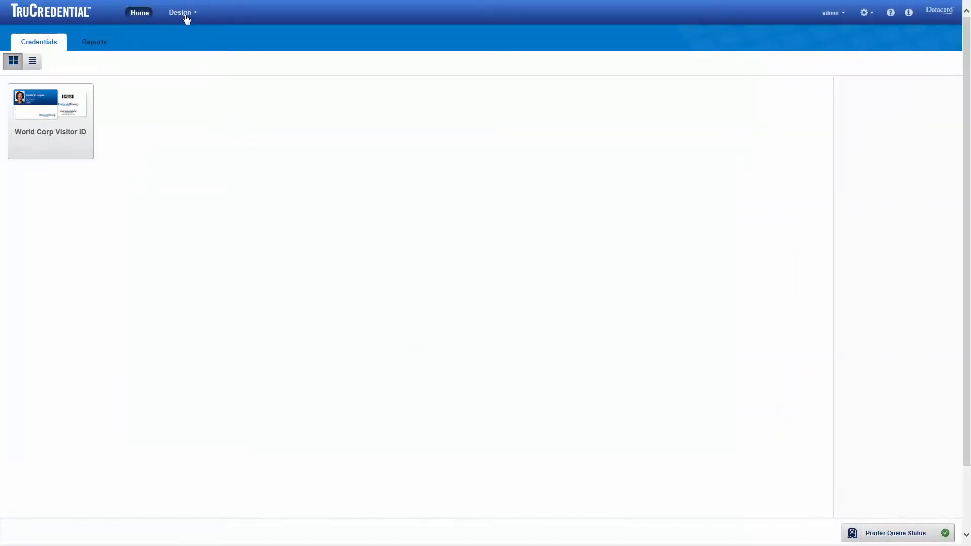
# Start the Quick Start workflow from the Design menu
pyautogui.click(180, 12)
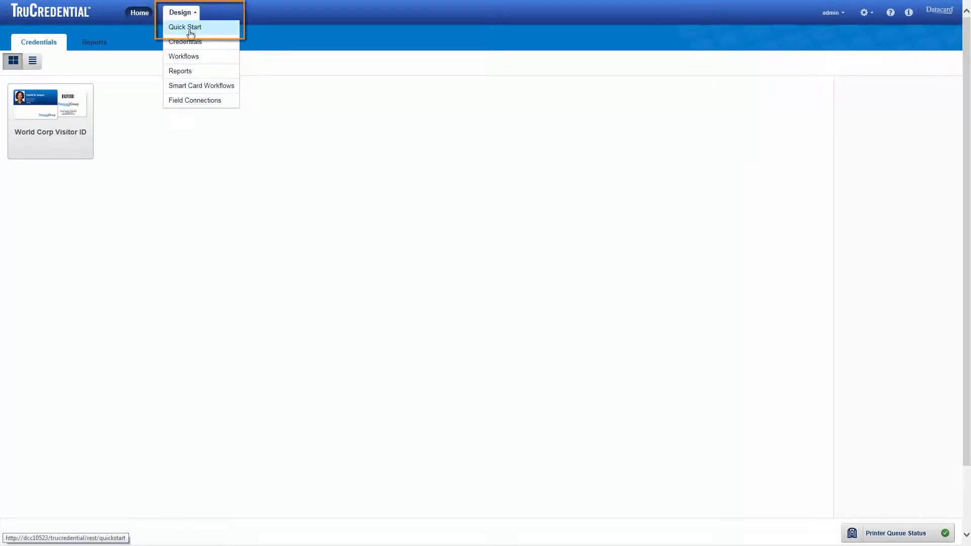
pyautogui.click(184, 26)
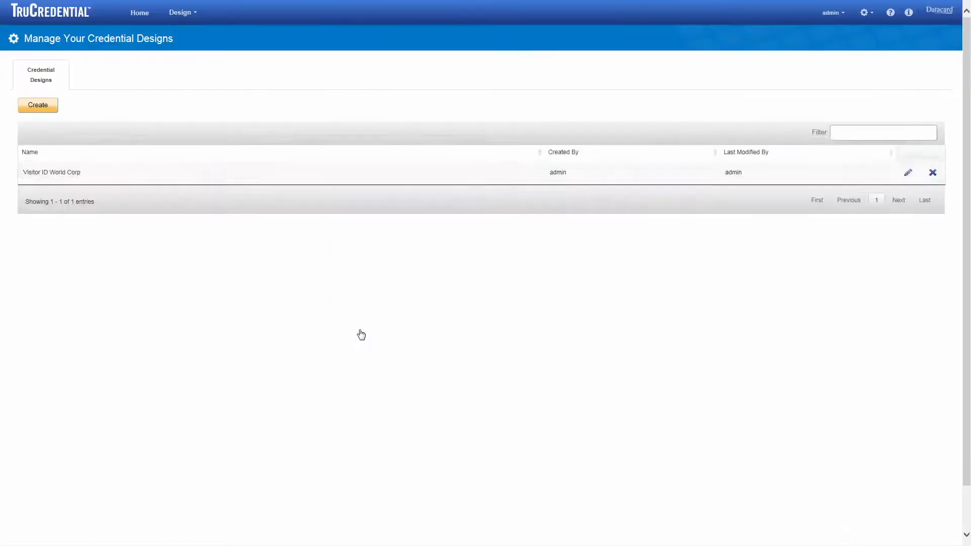
# Begin a new credential design and browse the Templates and Your designs lists
pyautogui.click(38, 104)
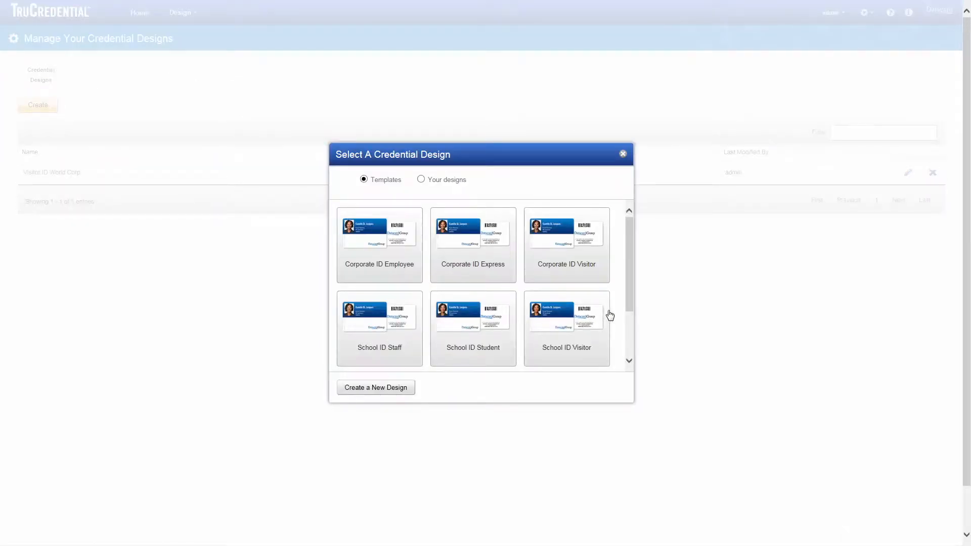
pyautogui.scroll(-3)
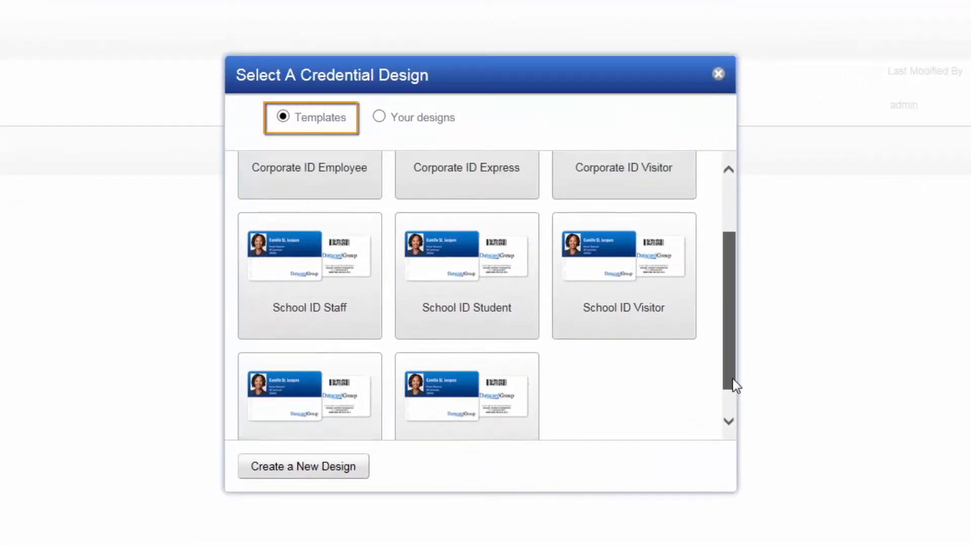
pyautogui.scroll(3)
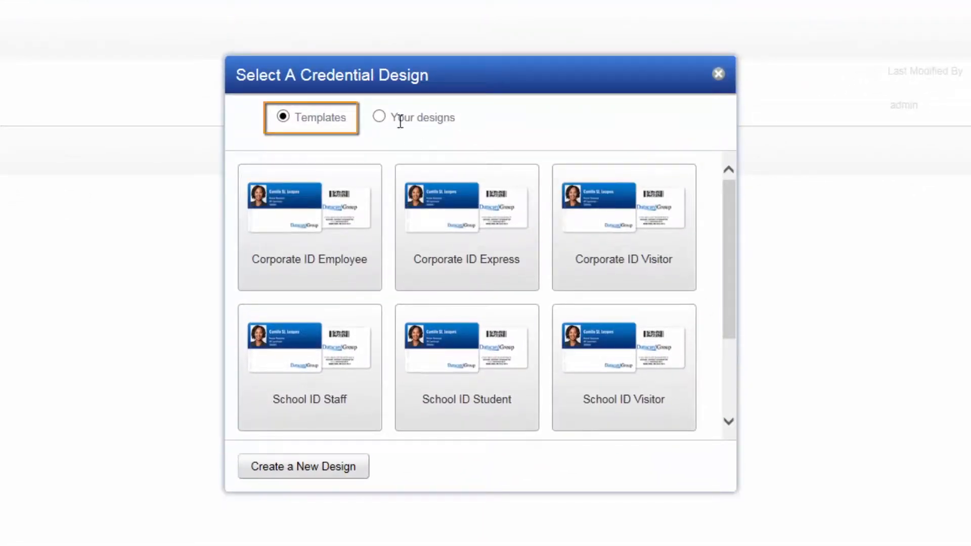
pyautogui.click(378, 117)
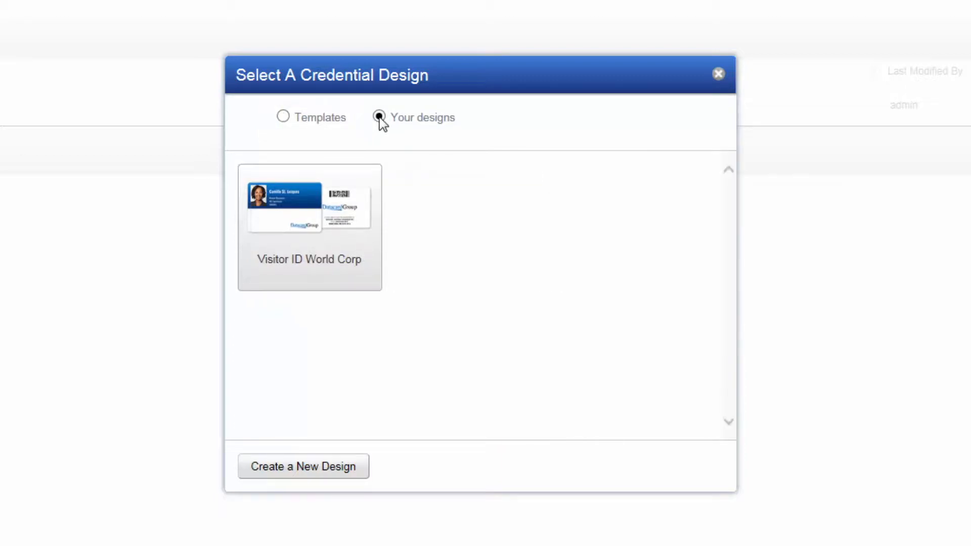
pyautogui.click(379, 118)
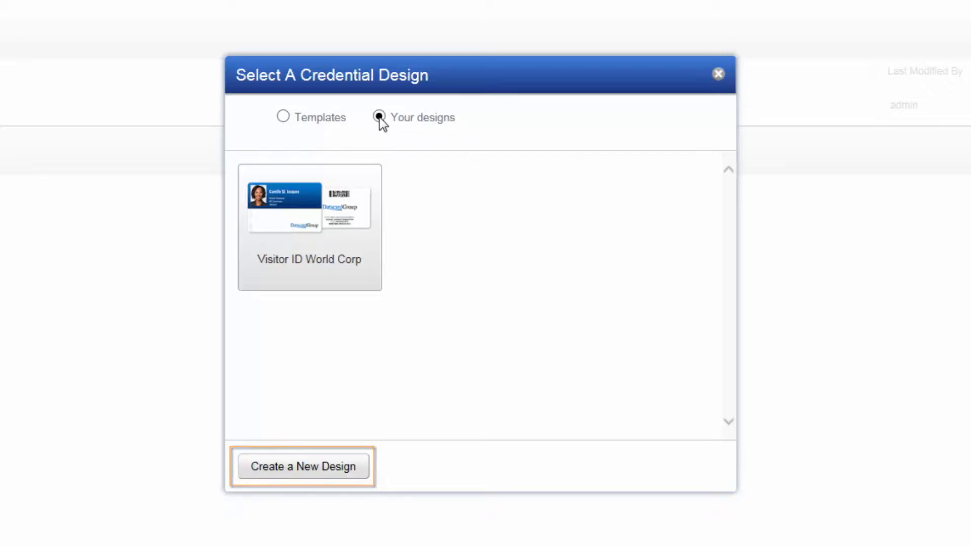
pyautogui.click(283, 117)
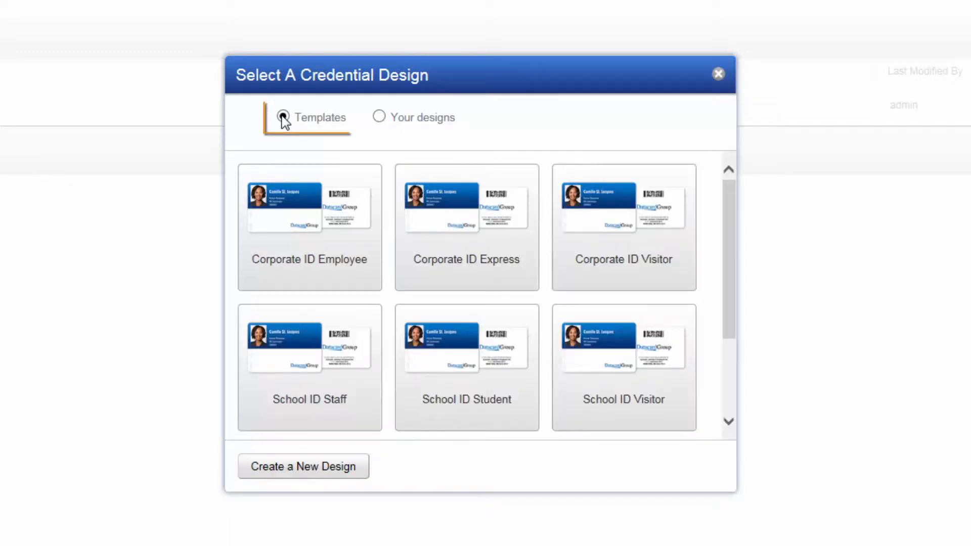
# Start a credential from the Corporate ID Employee template
pyautogui.click(282, 117)
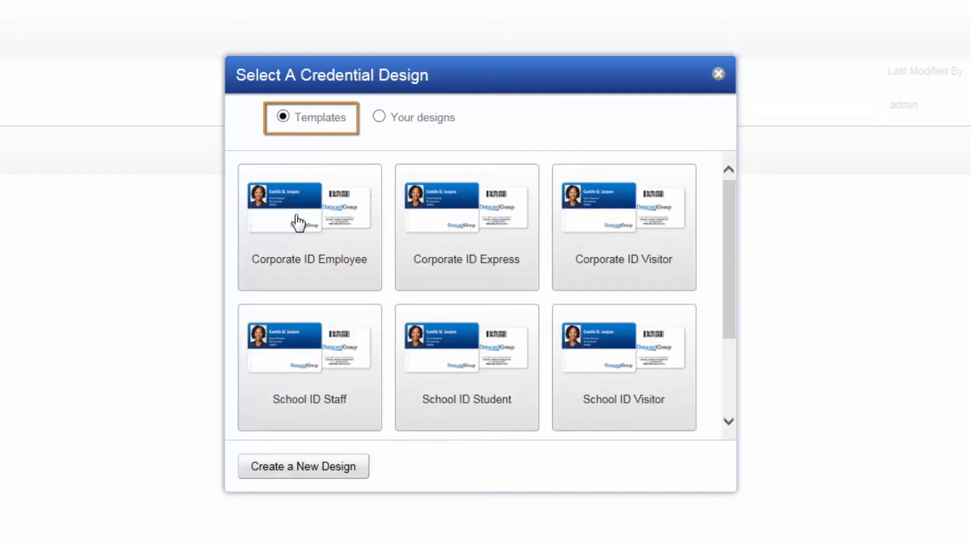
pyautogui.click(310, 227)
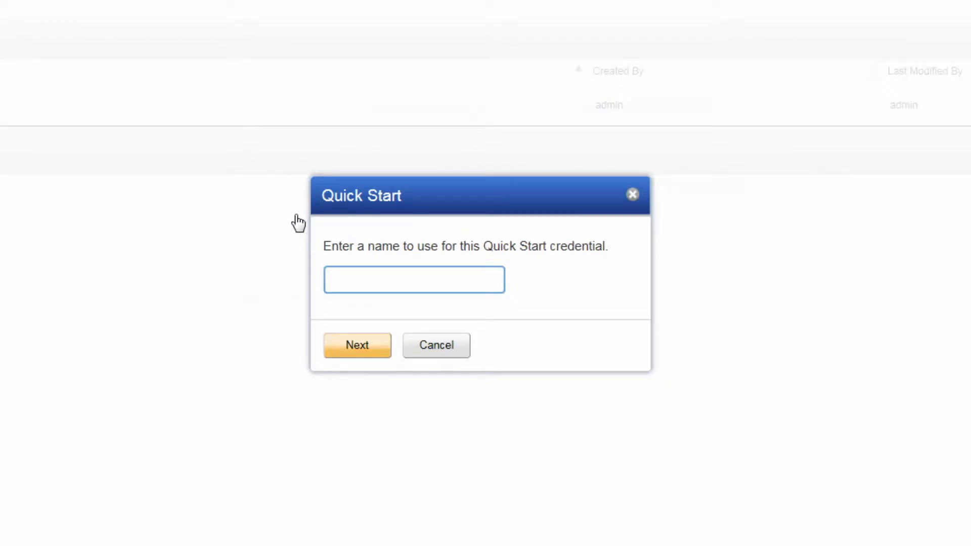
# Name the new credential 'Employee ID World Corp' and continue into the designer
pyautogui.write('Employ')
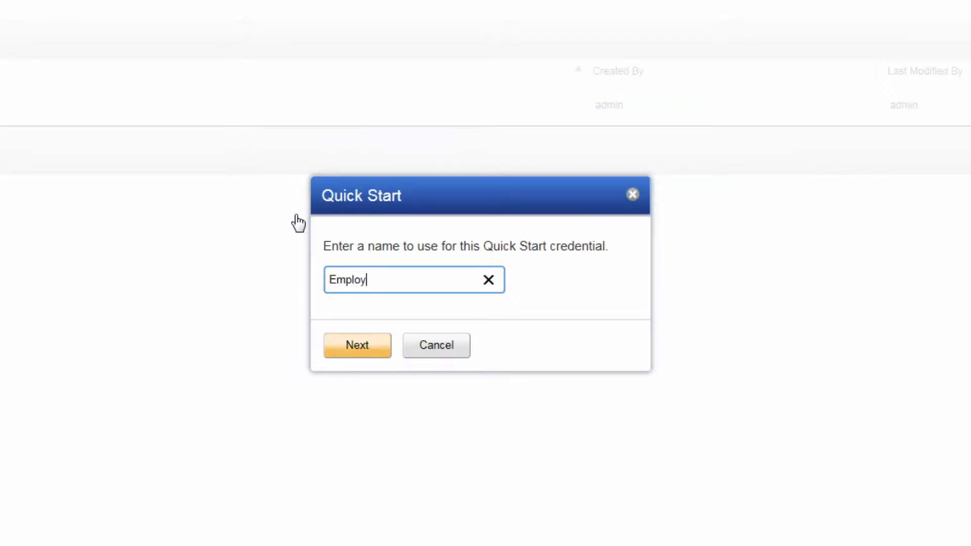
pyautogui.write('ee ID')
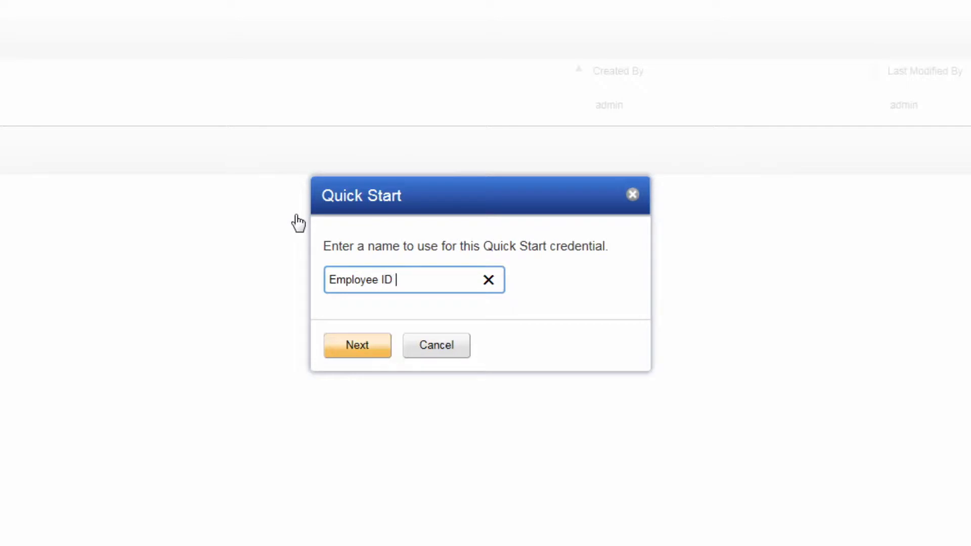
pyautogui.write('World')
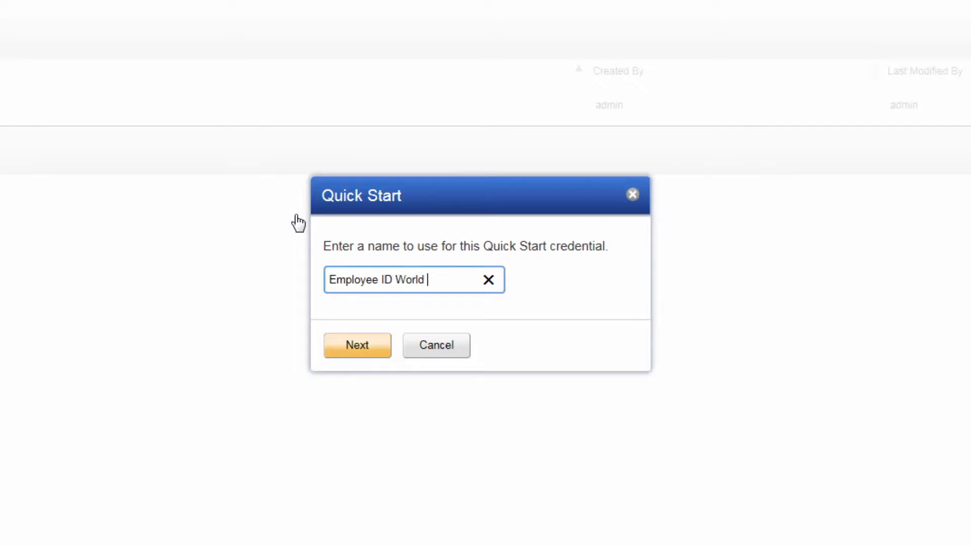
pyautogui.write('Corp')
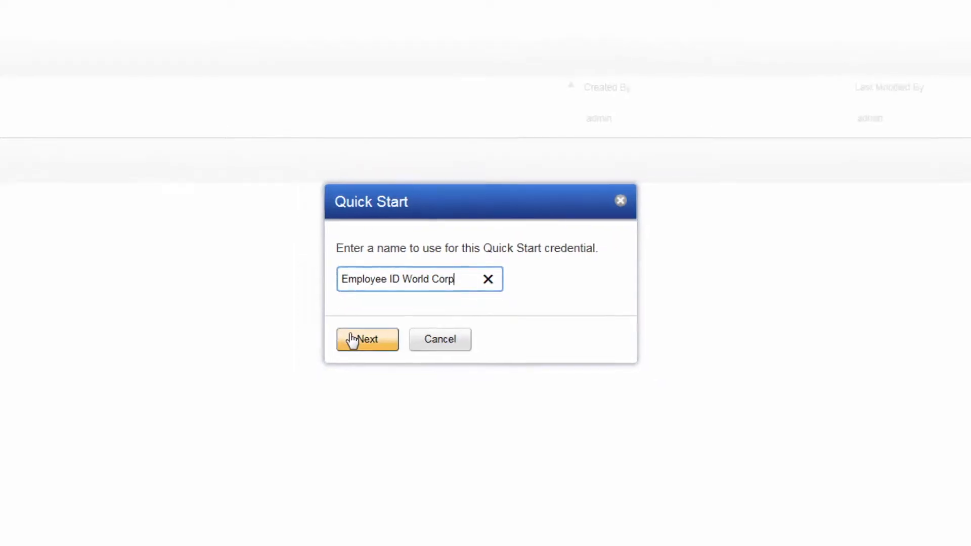
pyautogui.click(366, 340)
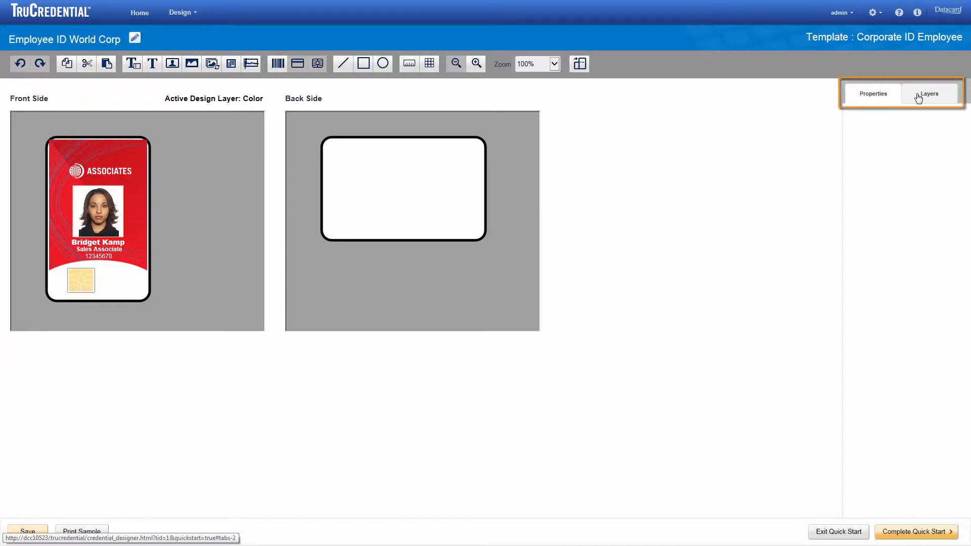
# Show the front side's layer list and toggle the Color layer off and back on
pyautogui.click(928, 93)
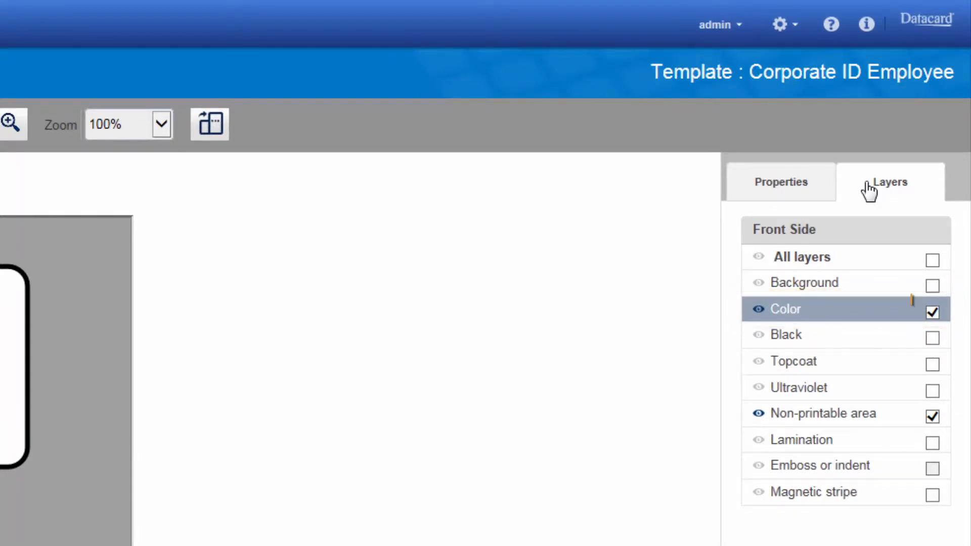
pyautogui.click(931, 311)
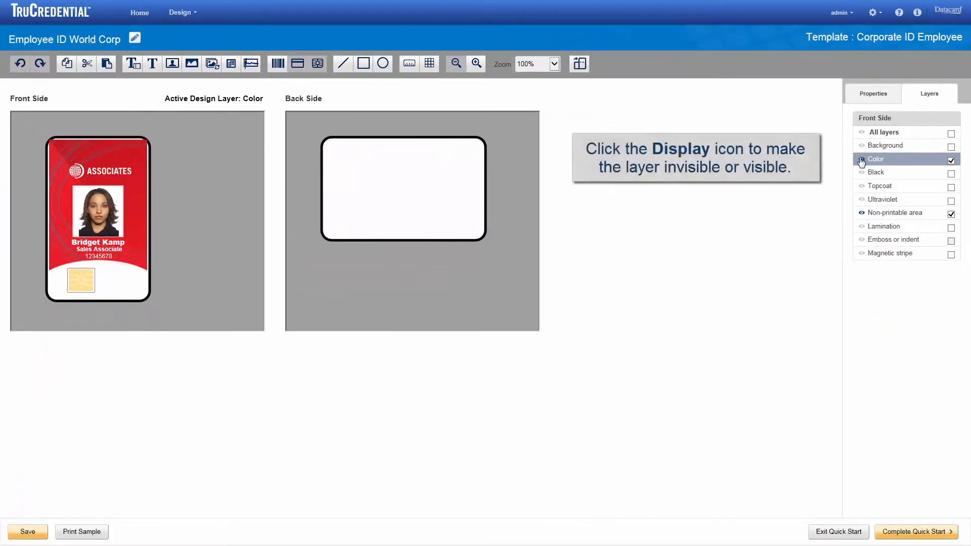
pyautogui.click(860, 158)
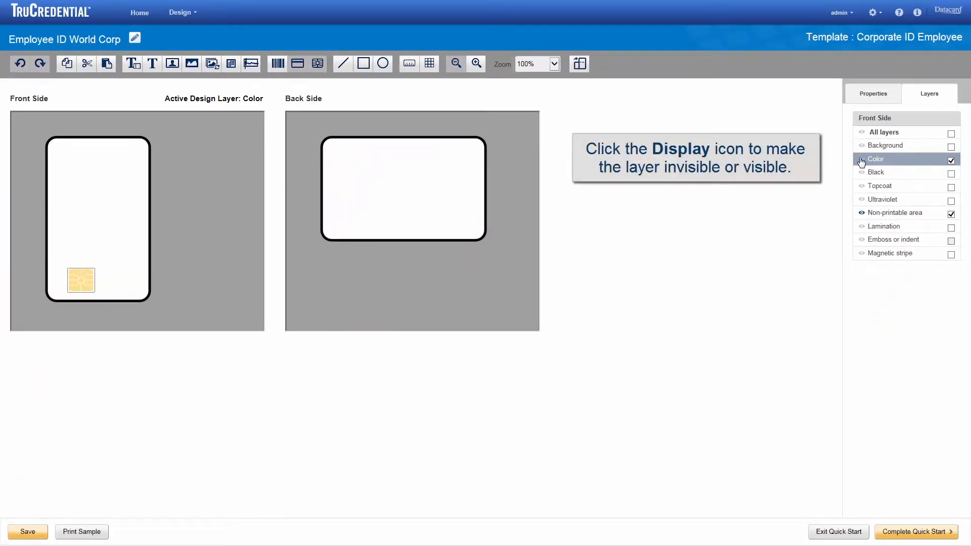
pyautogui.click(860, 160)
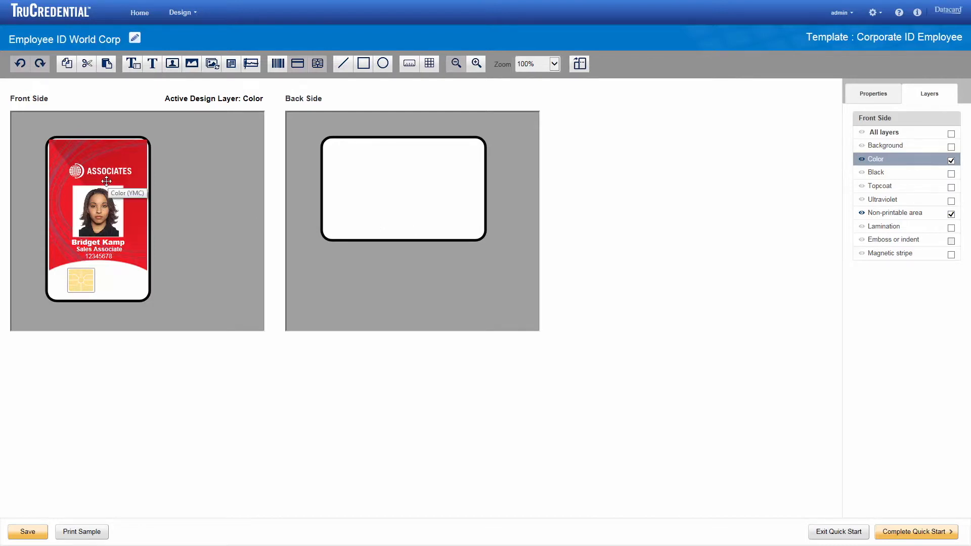
# Set the Employee Logo's sizing option to 'Large as possible without distortion'
pyautogui.click(100, 170)
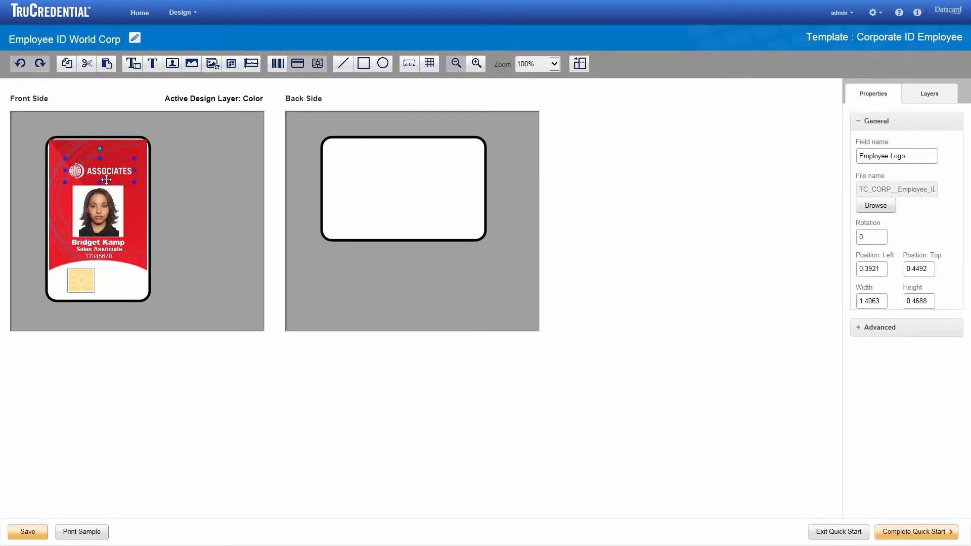
pyautogui.click(873, 93)
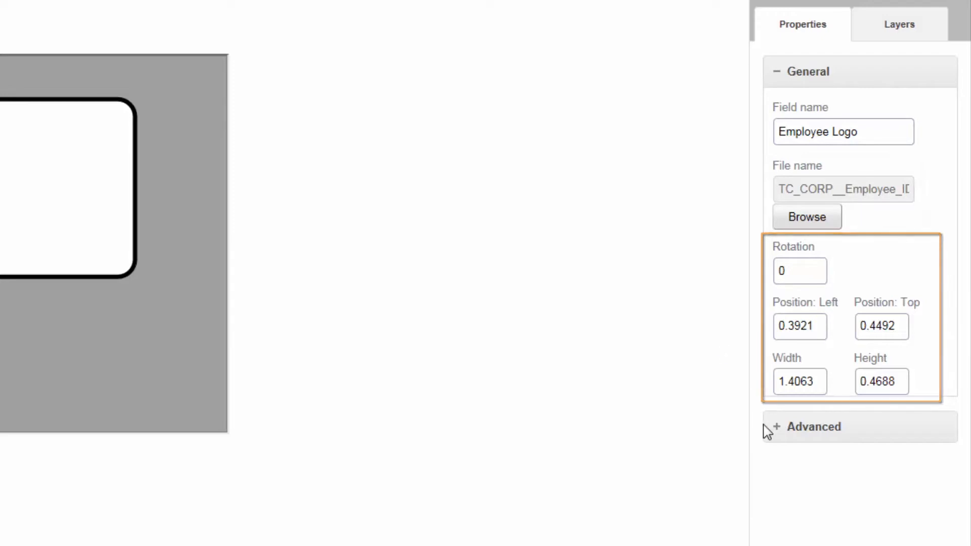
pyautogui.click(813, 425)
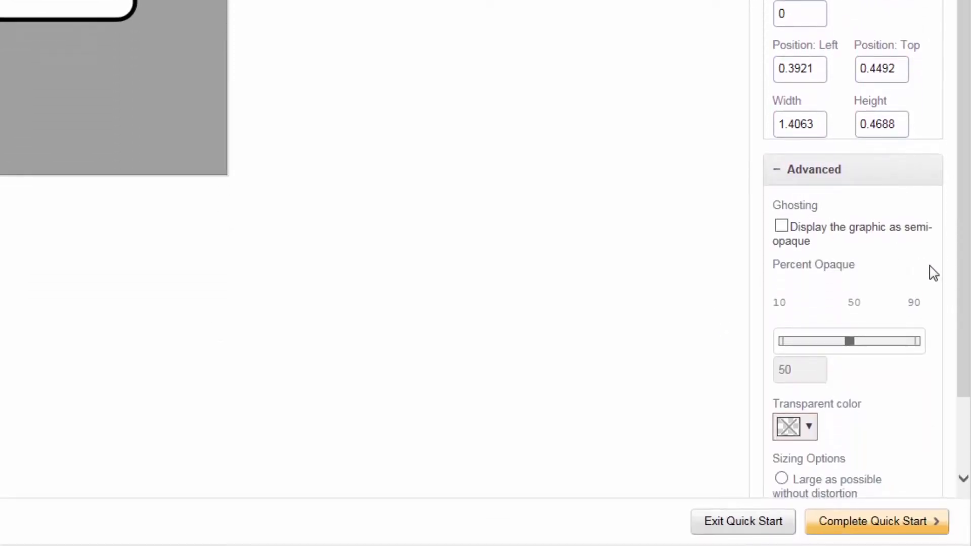
pyautogui.scroll(-3)
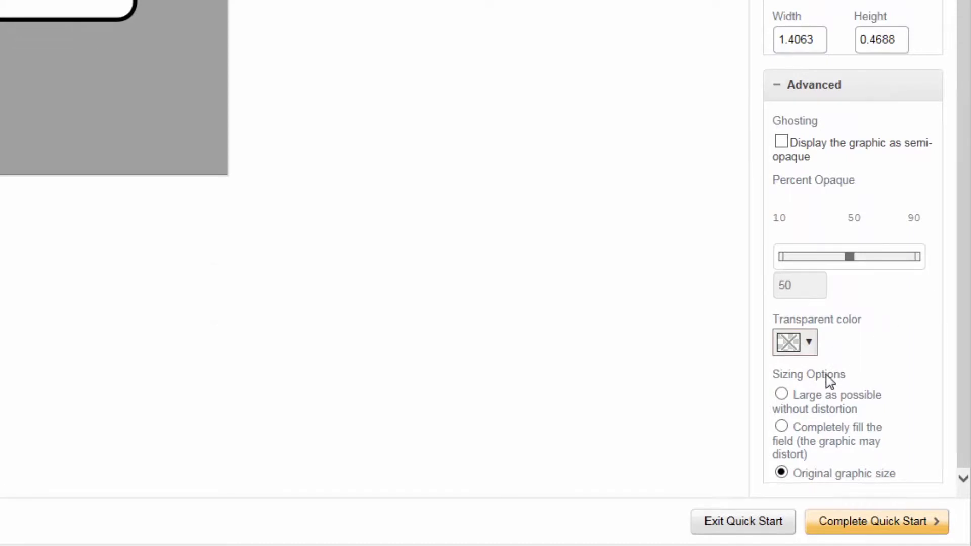
pyautogui.click(781, 394)
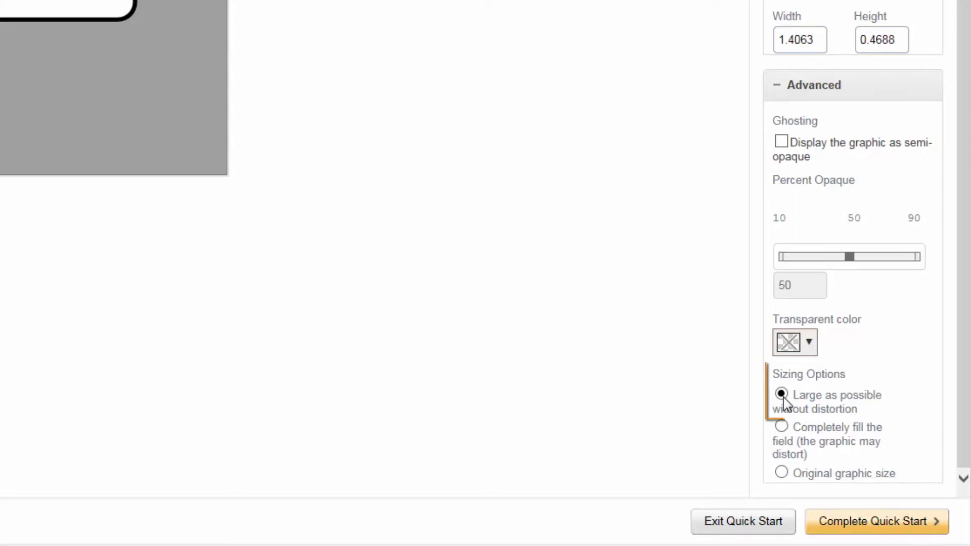
pyautogui.click(780, 395)
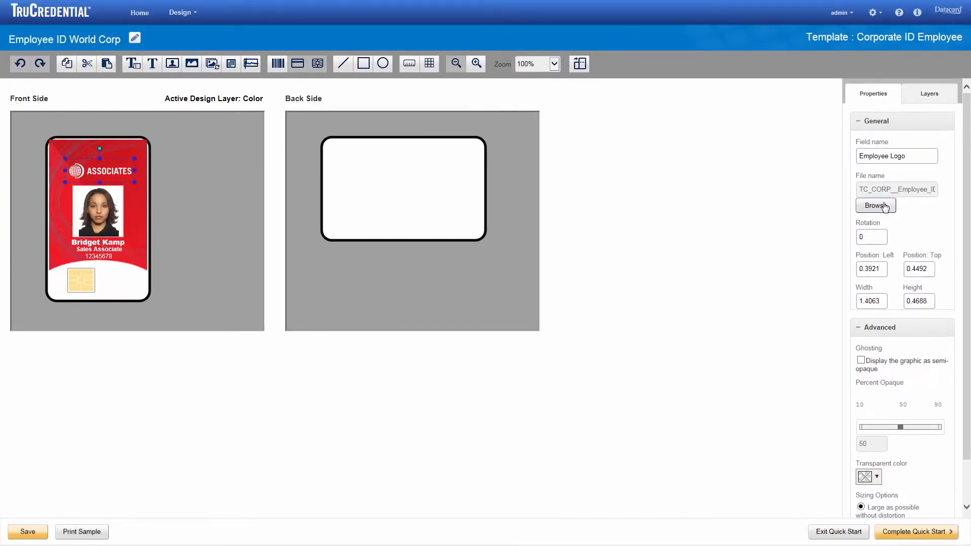
# Replace the logo image with the WorldCorpLogoVertical file
pyautogui.click(875, 205)
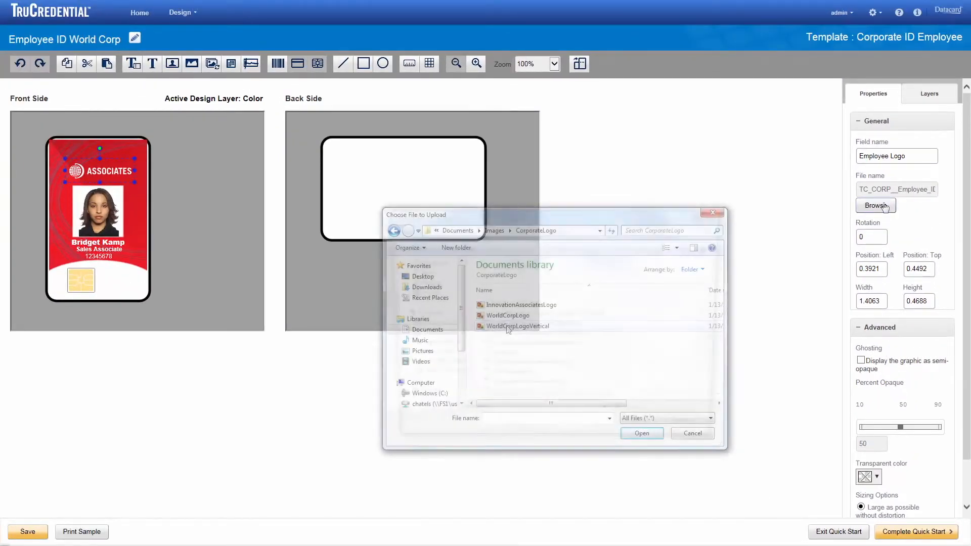
pyautogui.click(518, 326)
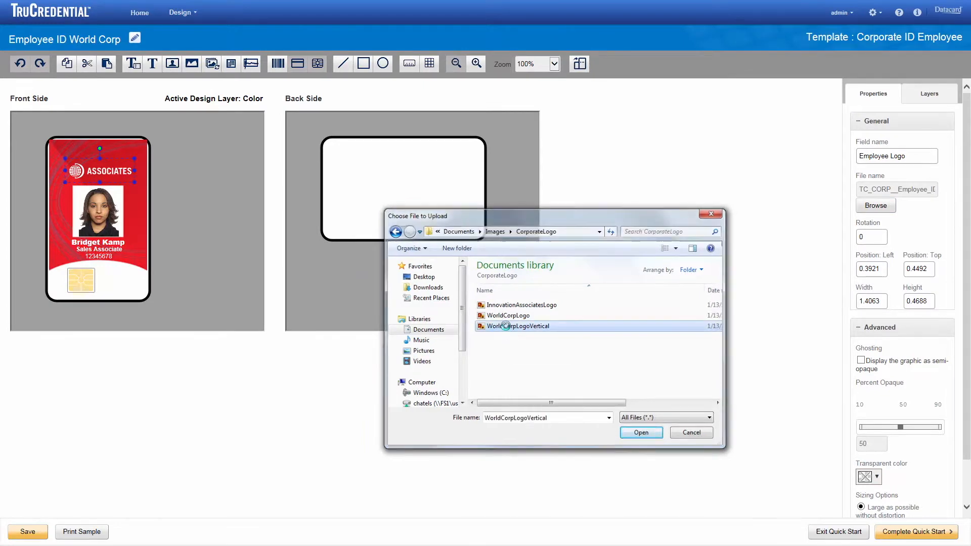
pyautogui.click(641, 432)
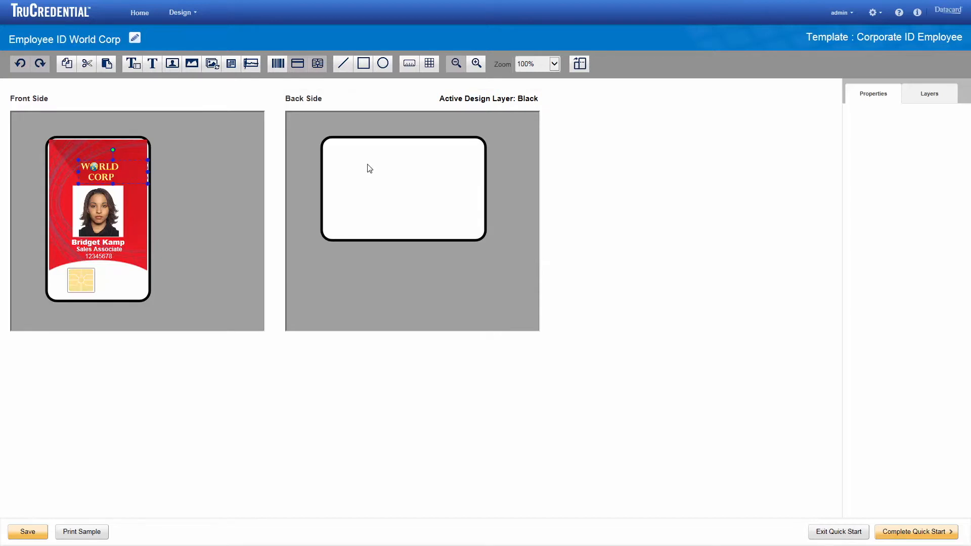
# Add a centred multiline static text 'Return address' on the card back
pyautogui.click(929, 93)
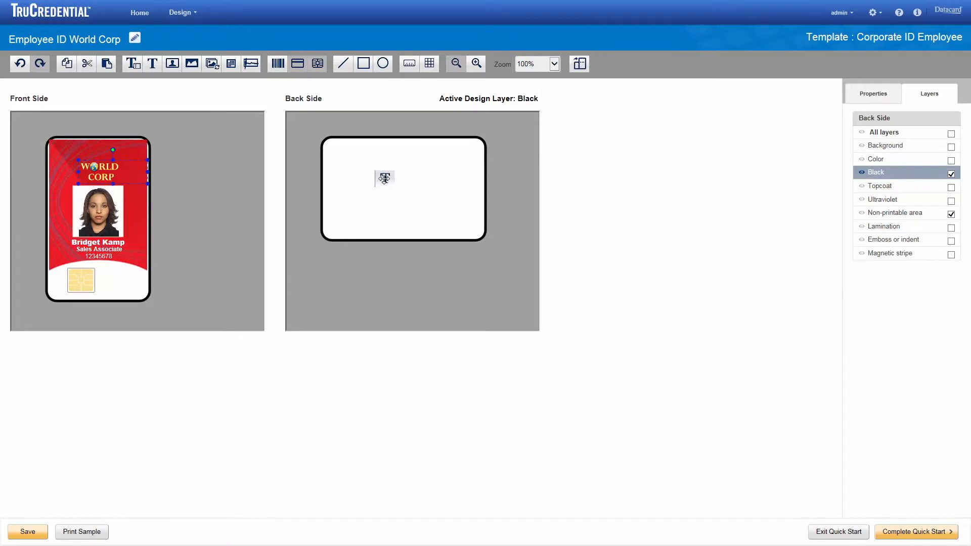
pyautogui.click(384, 178)
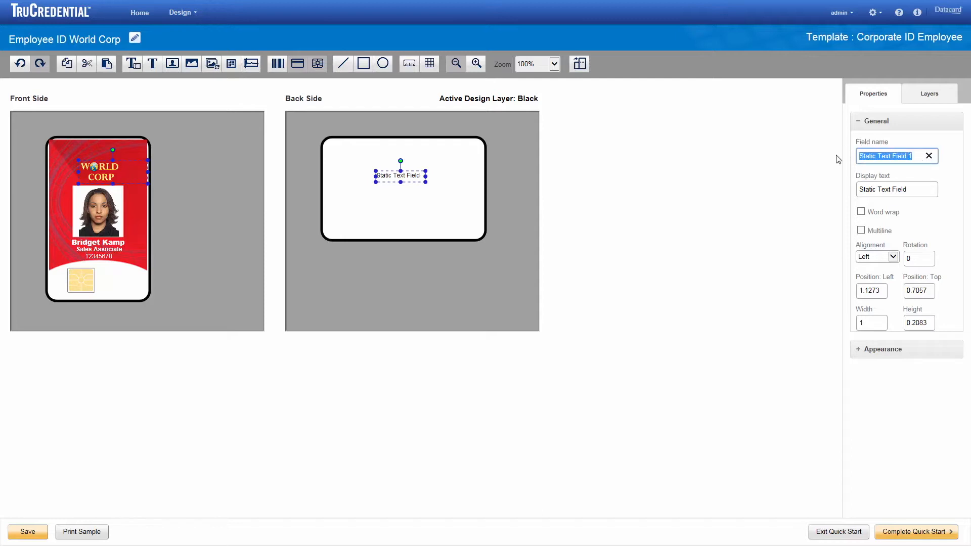
pyautogui.write('Return address')
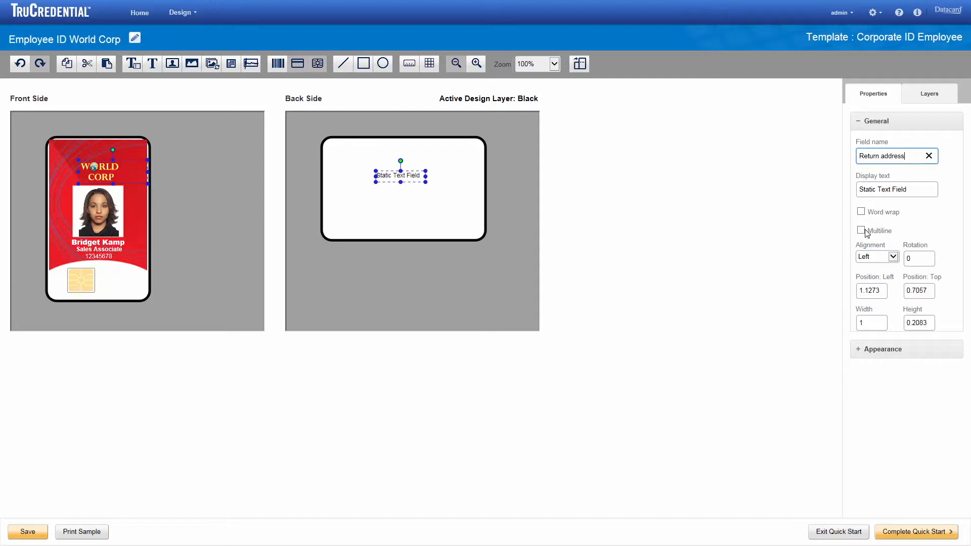
pyautogui.click(861, 230)
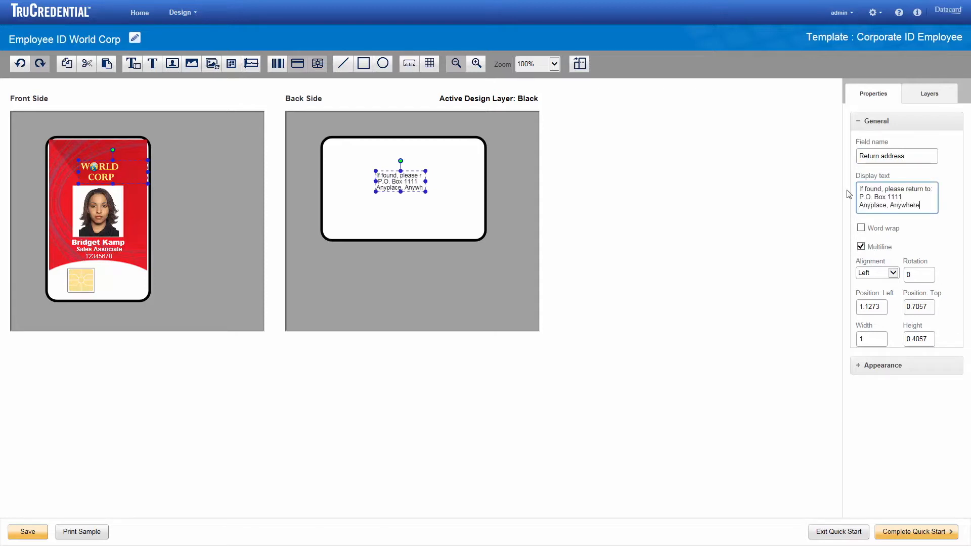
pyautogui.click(874, 273)
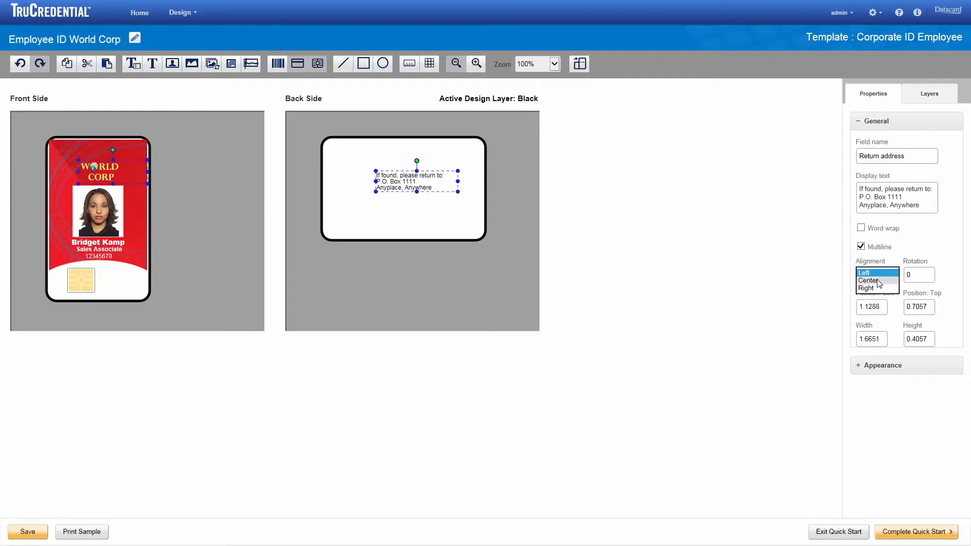
pyautogui.click(868, 280)
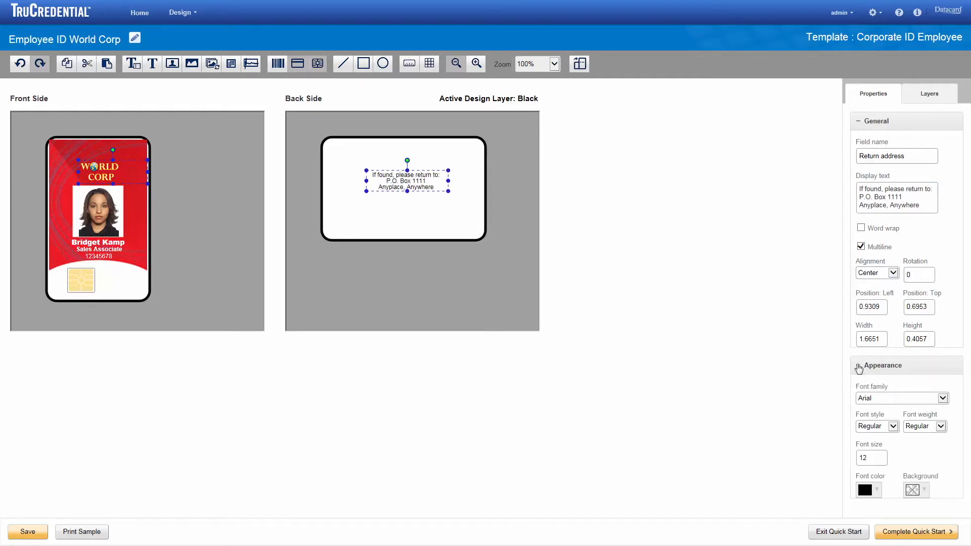
pyautogui.moveTo(856, 366)
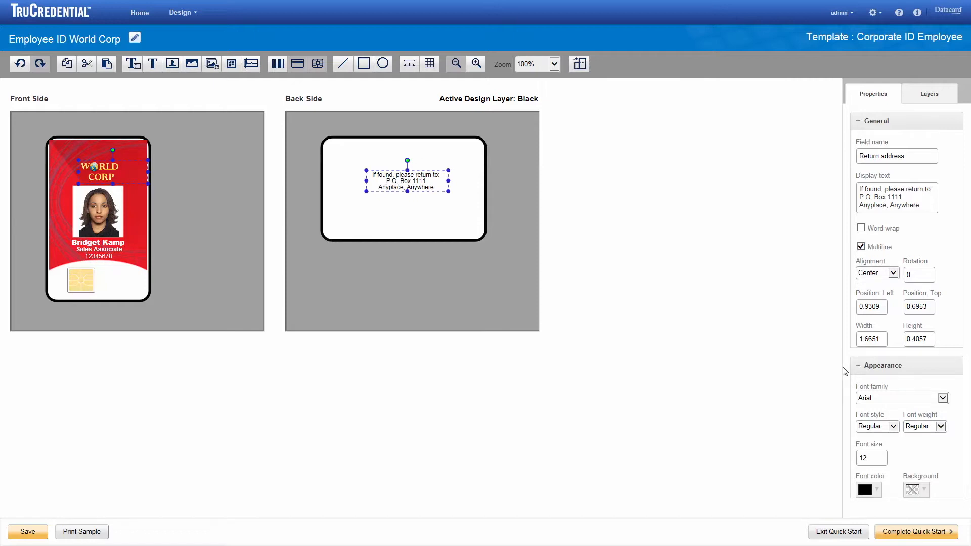
pyautogui.moveTo(906, 516)
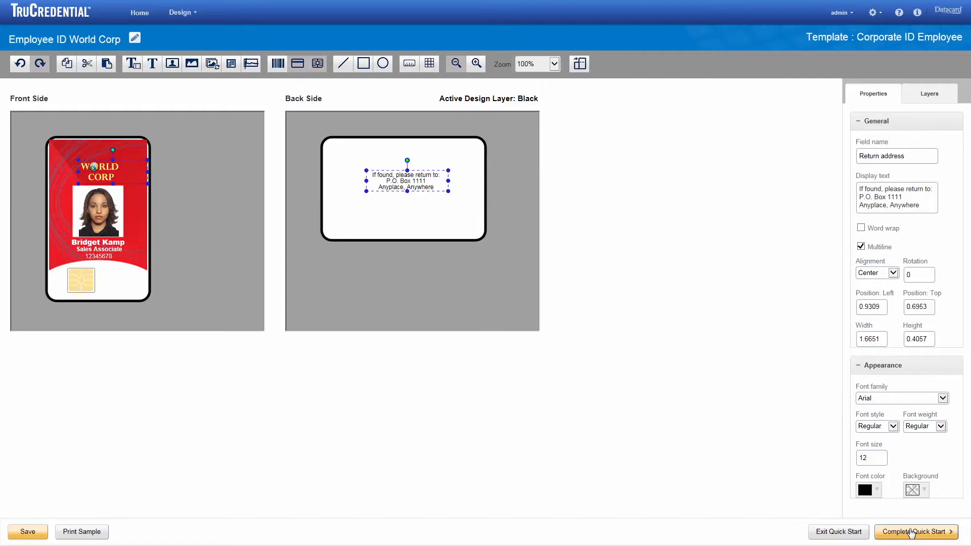
# Complete Quick Start, saving the Employee ID World Corp credential
pyautogui.click(915, 531)
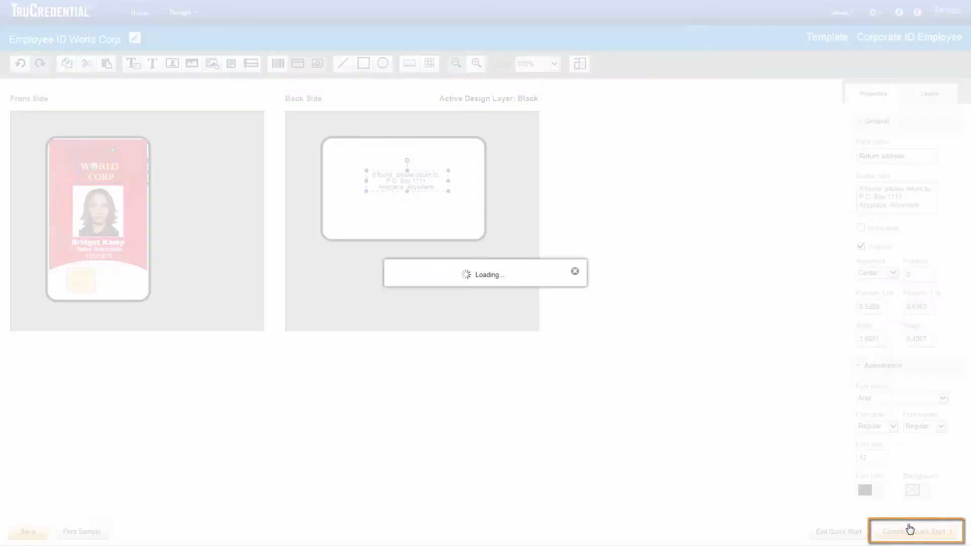
pyautogui.click(915, 531)
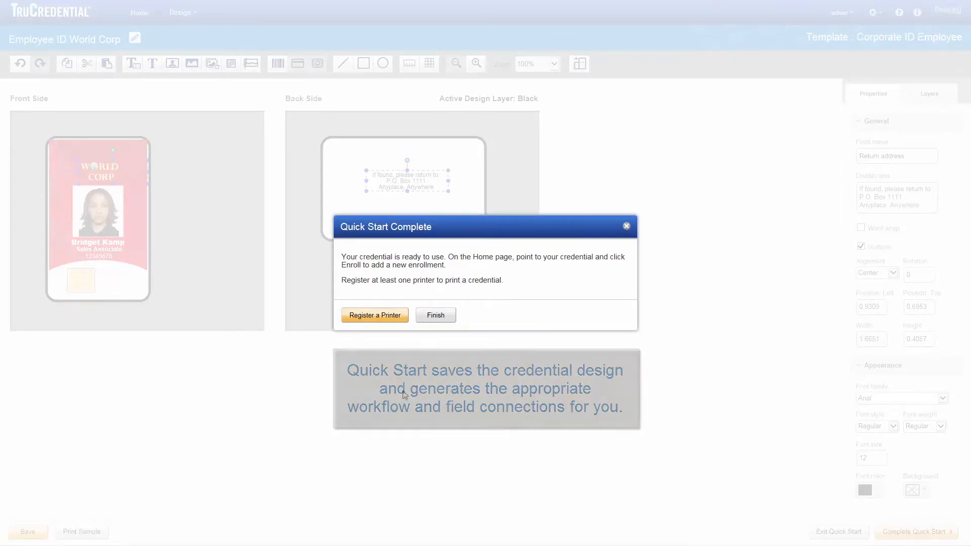
pyautogui.moveTo(403, 395)
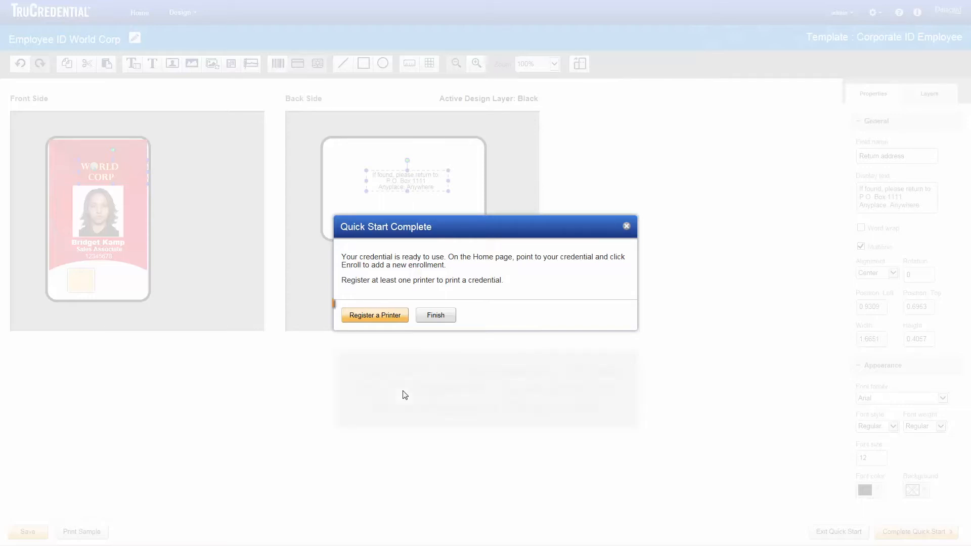
pyautogui.moveTo(374, 315)
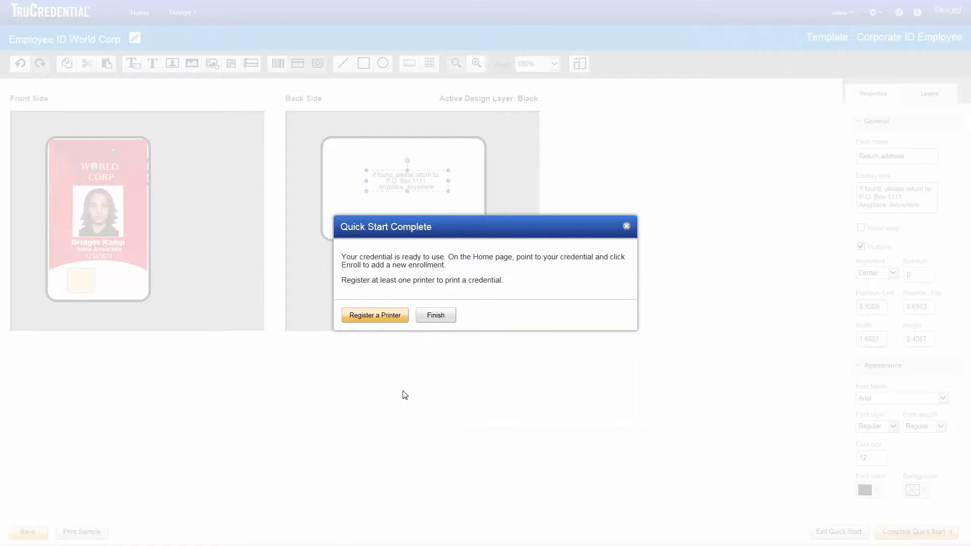
pyautogui.moveTo(368, 327)
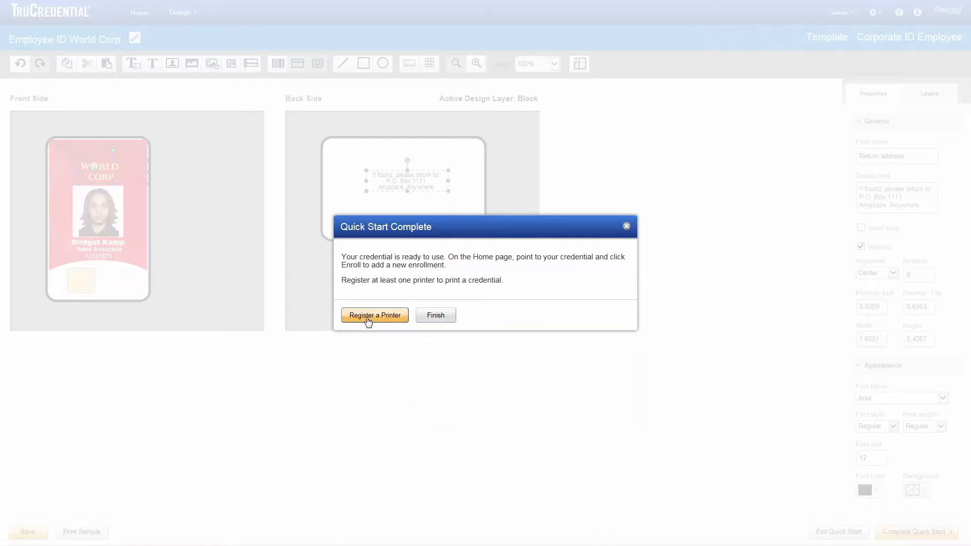
# Register a printer named 'SD360 in Lobby' with model SD360
pyautogui.click(374, 315)
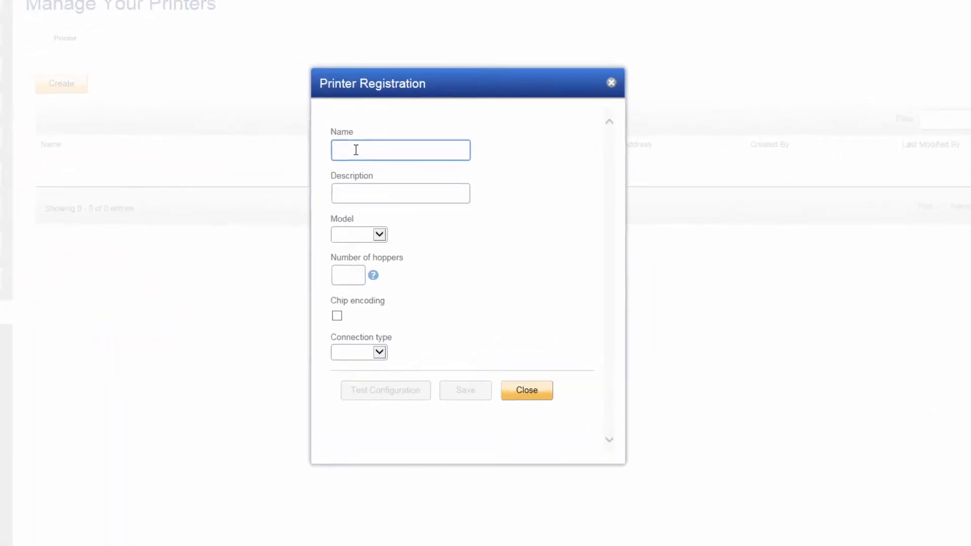
pyautogui.write('SD360 in Lobby')
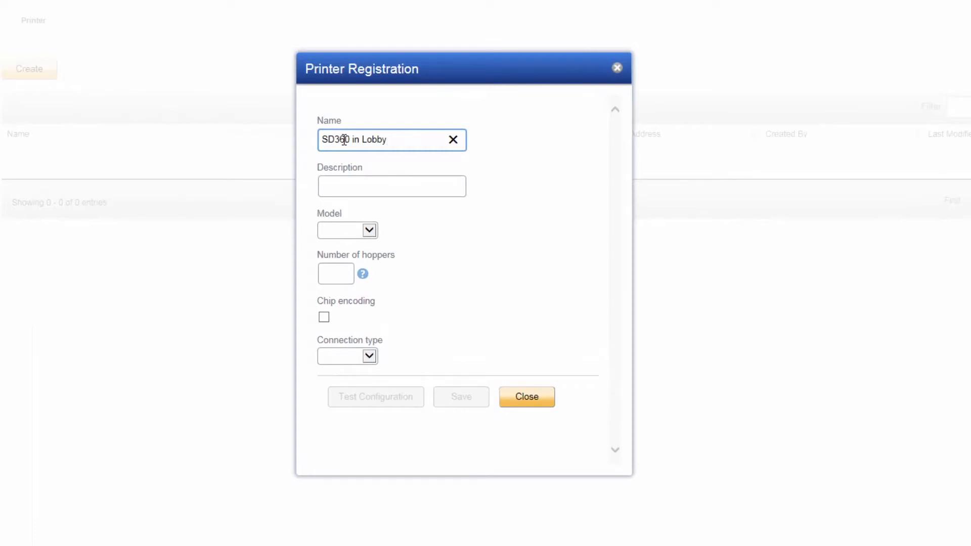
pyautogui.write('C')
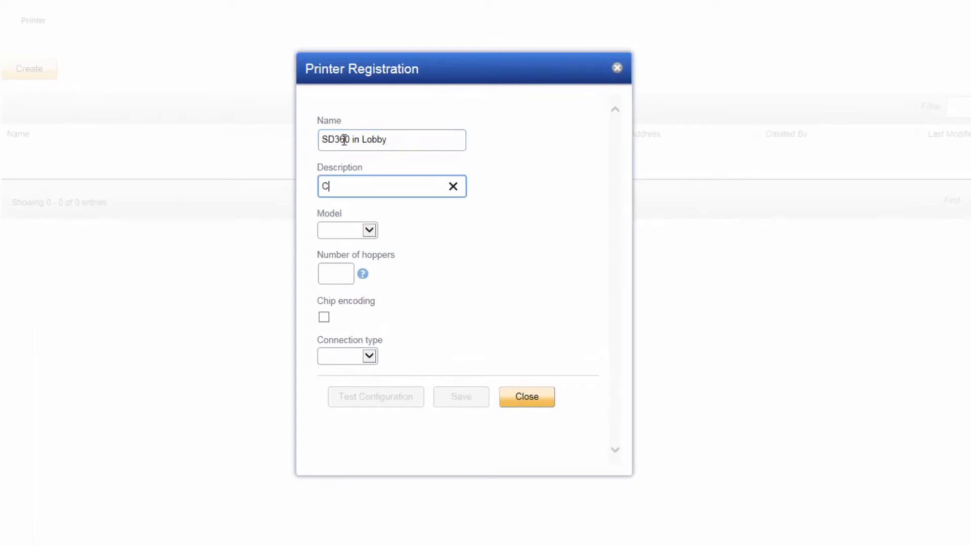
pyautogui.click(369, 229)
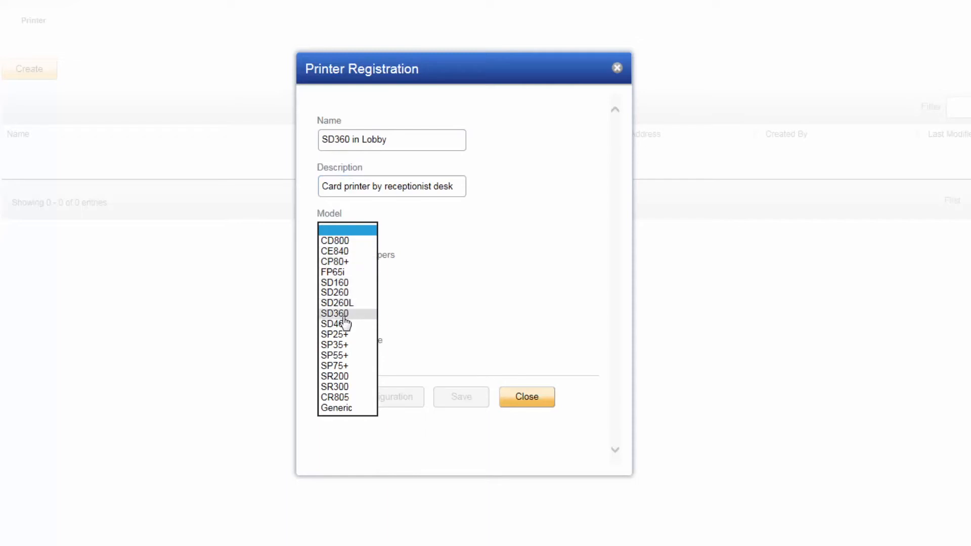
pyautogui.click(335, 314)
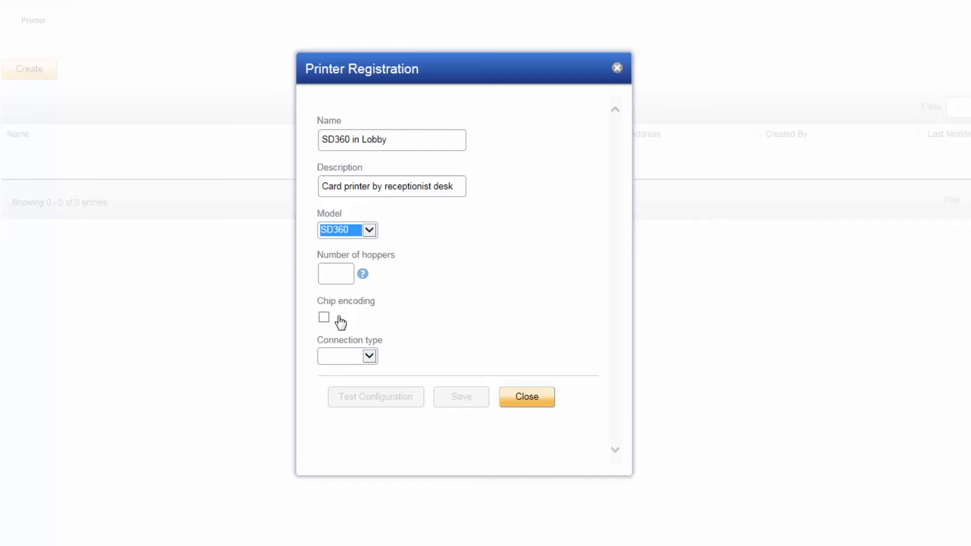
# Set the connection type to USB using the XPS Card Printer
pyautogui.click(370, 355)
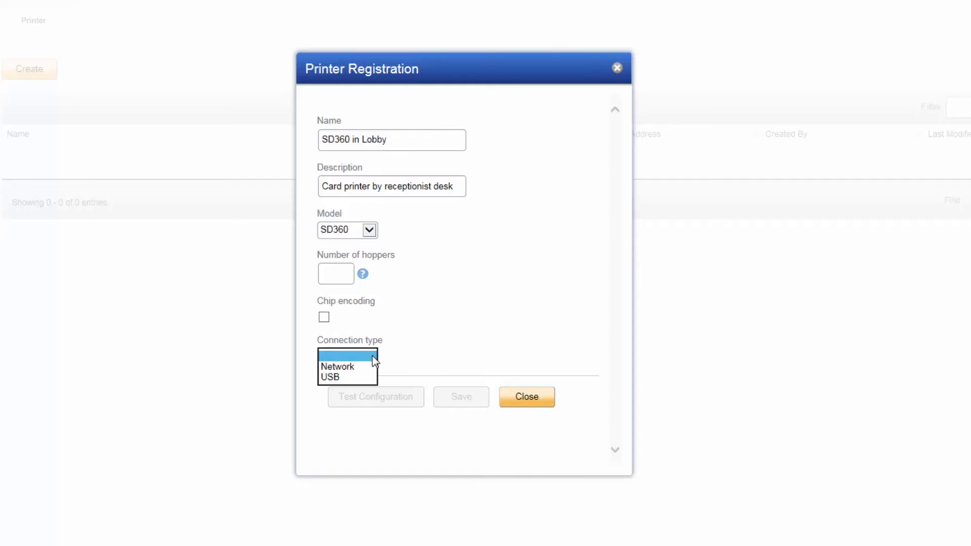
pyautogui.click(328, 377)
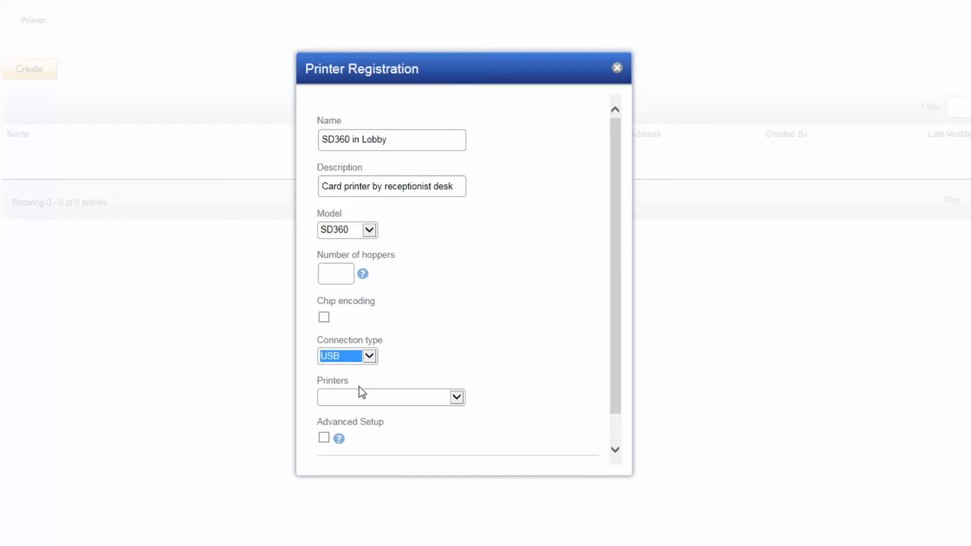
pyautogui.click(390, 396)
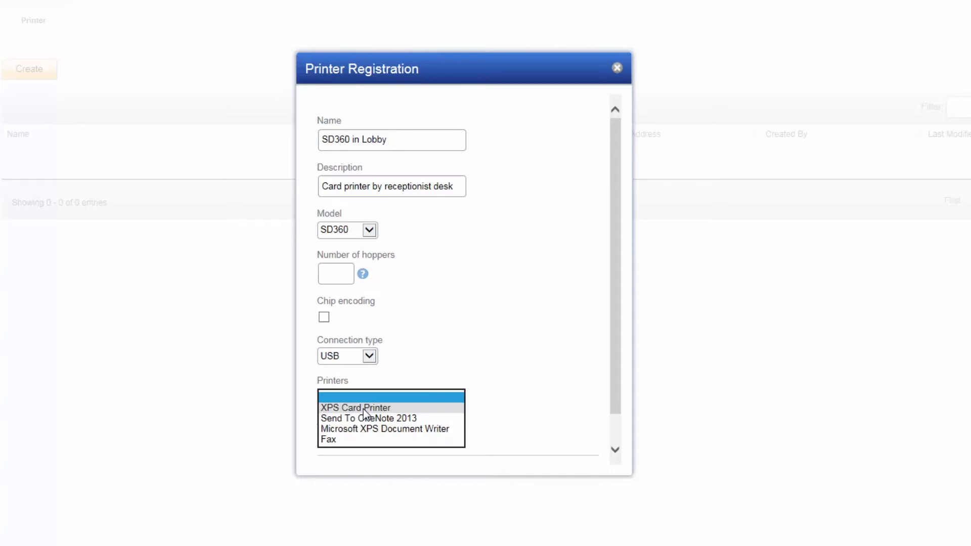
pyautogui.click(356, 408)
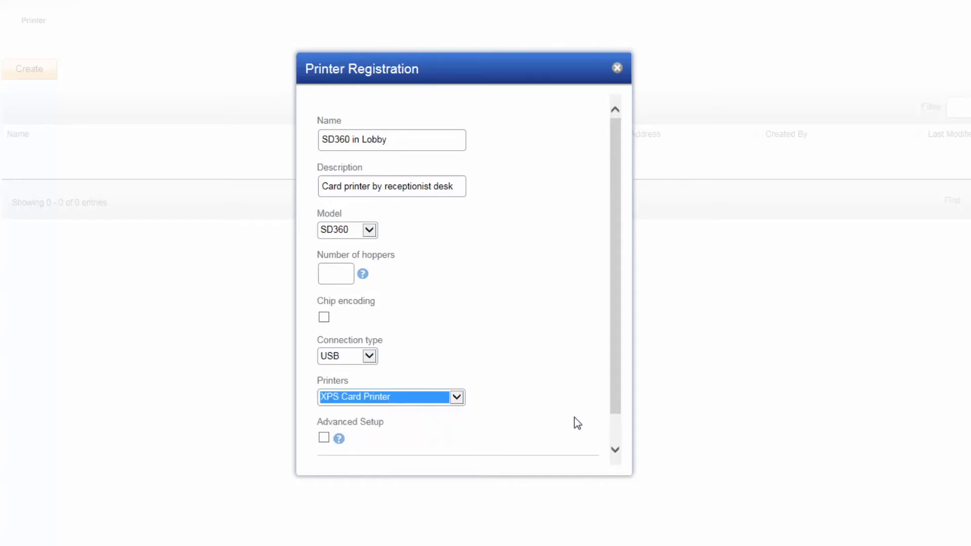
pyautogui.scroll(-3)
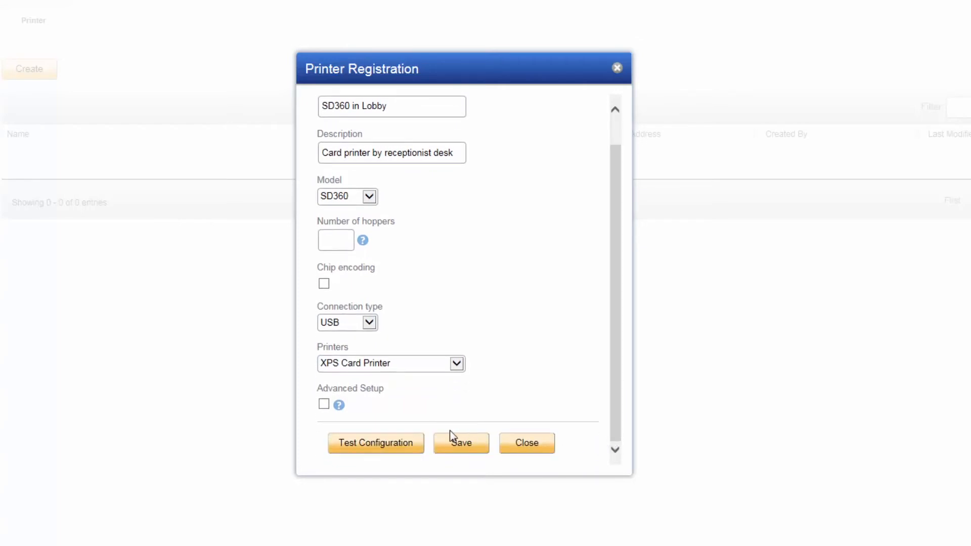
# Run the printer configuration test, save the SD360 registration and finish Quick Start
pyautogui.click(376, 443)
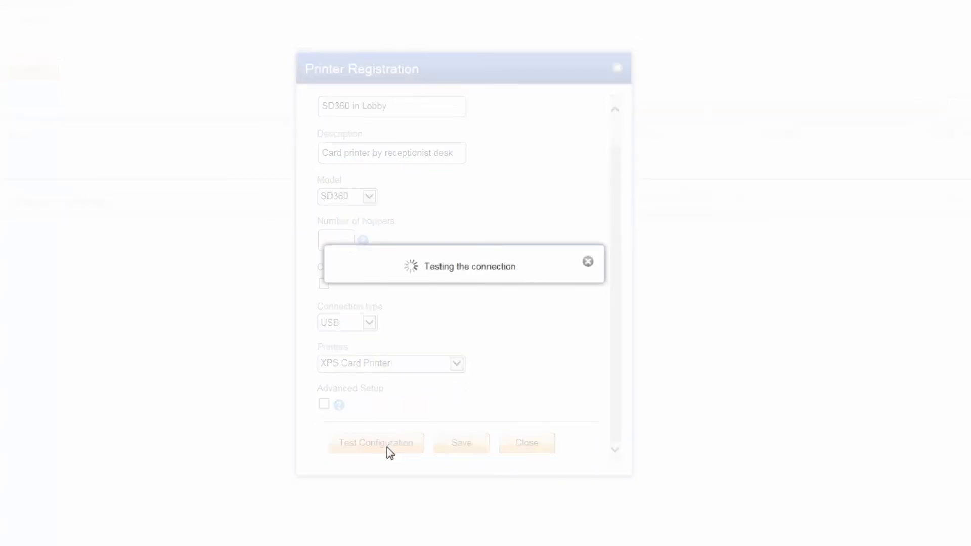
pyautogui.click(376, 443)
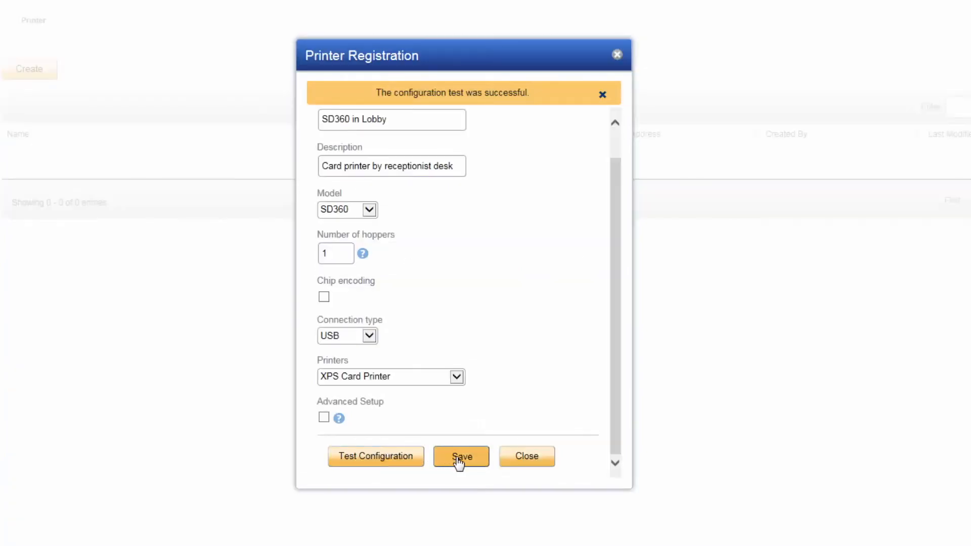
pyautogui.click(461, 456)
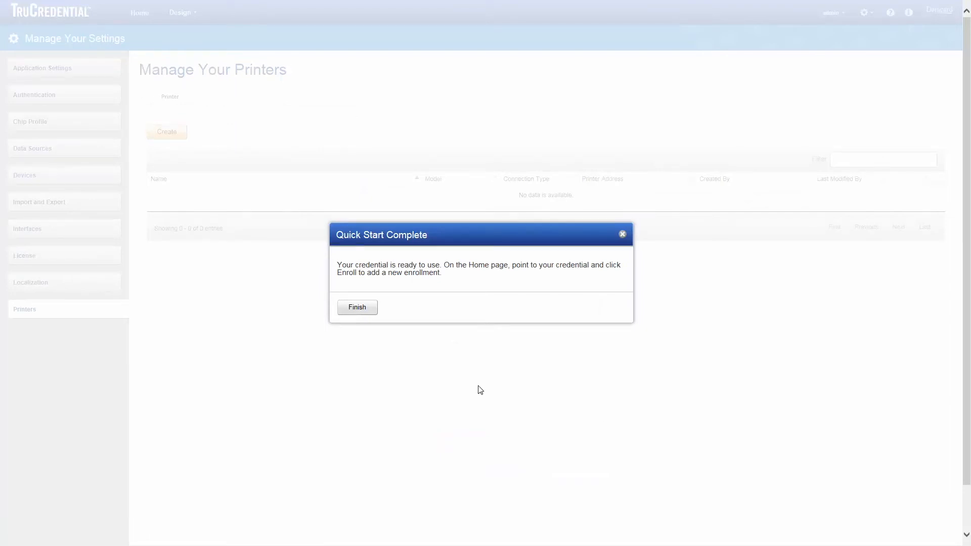
pyautogui.moveTo(357, 307)
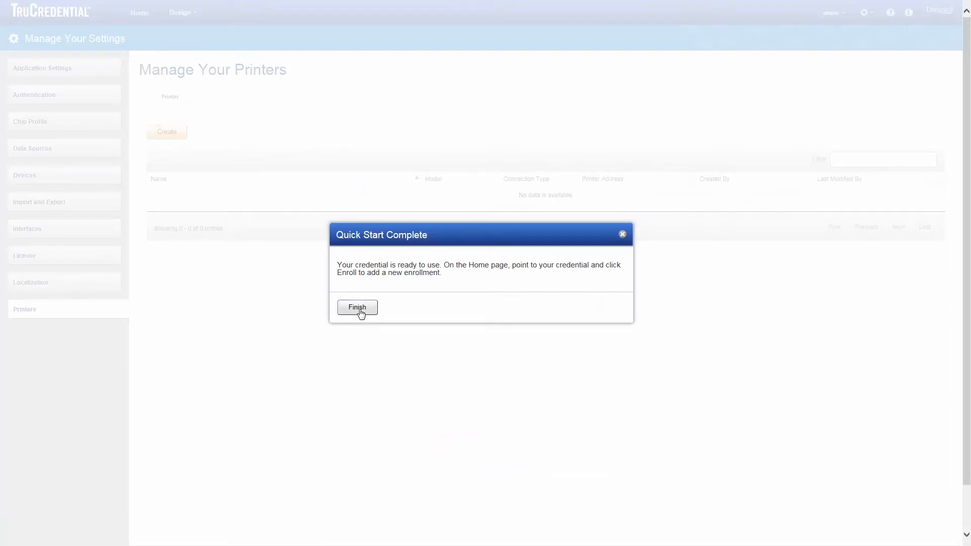
pyautogui.click(357, 307)
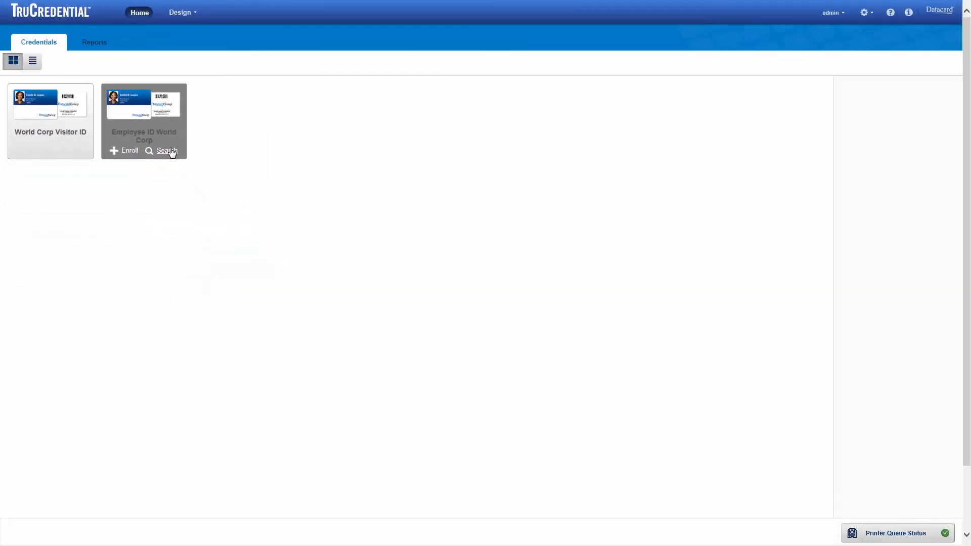
pyautogui.click(163, 151)
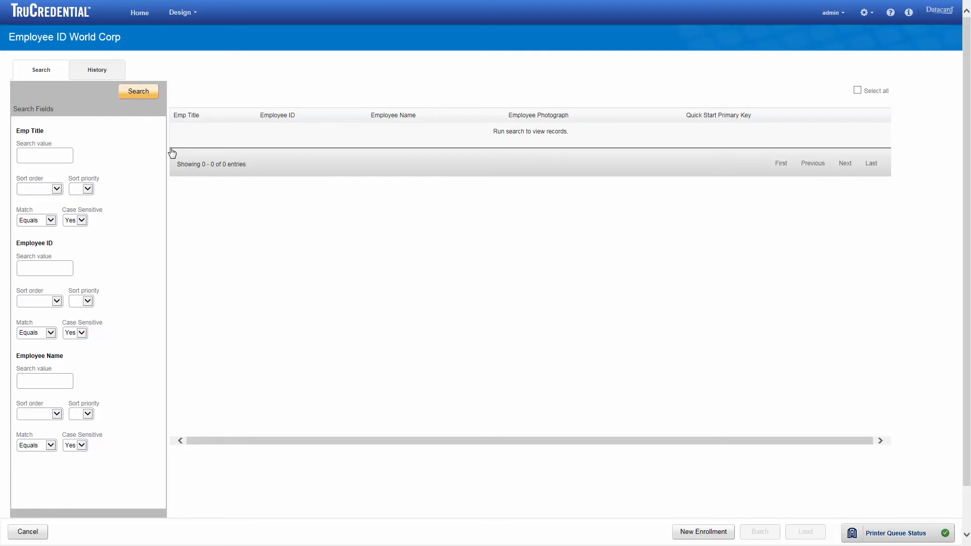
pyautogui.moveTo(44, 520)
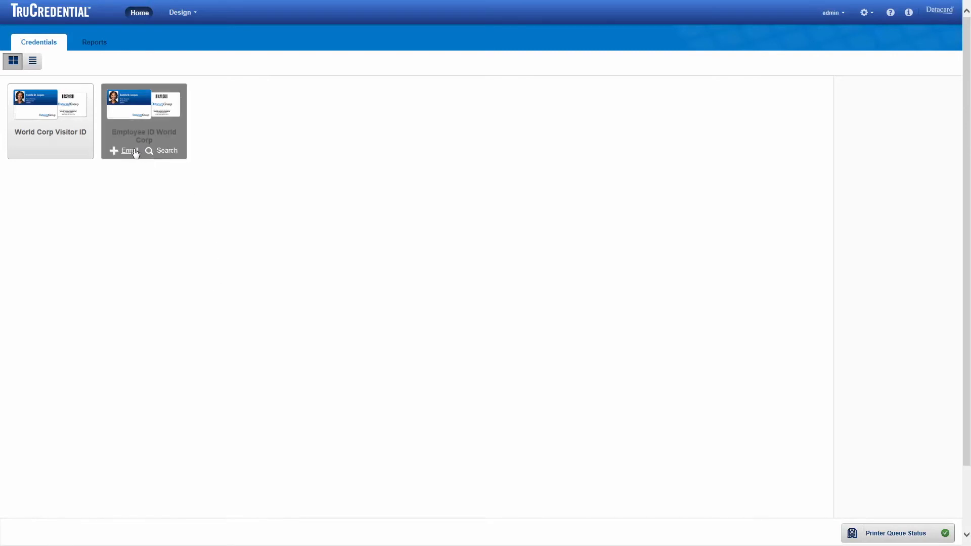
pyautogui.click(123, 150)
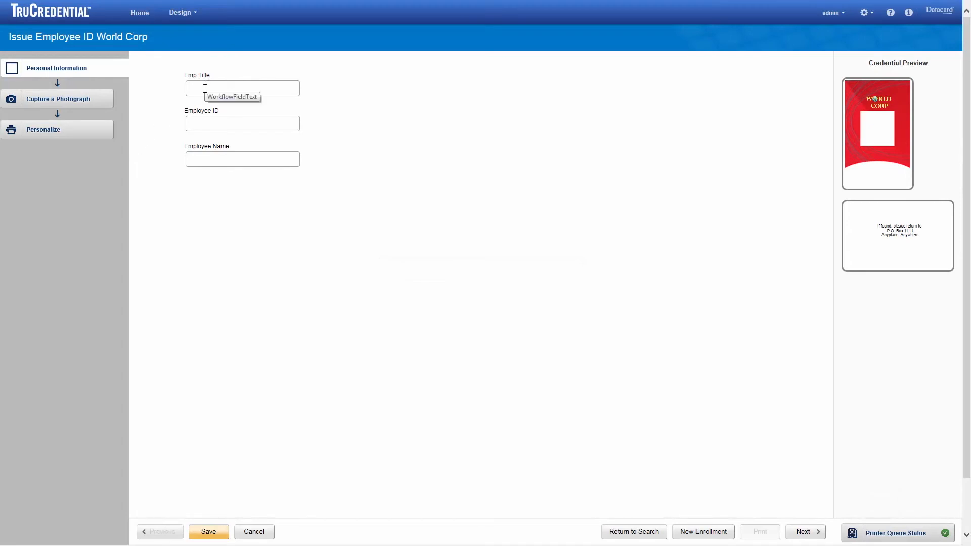
pyautogui.write('Bridget Kamp')
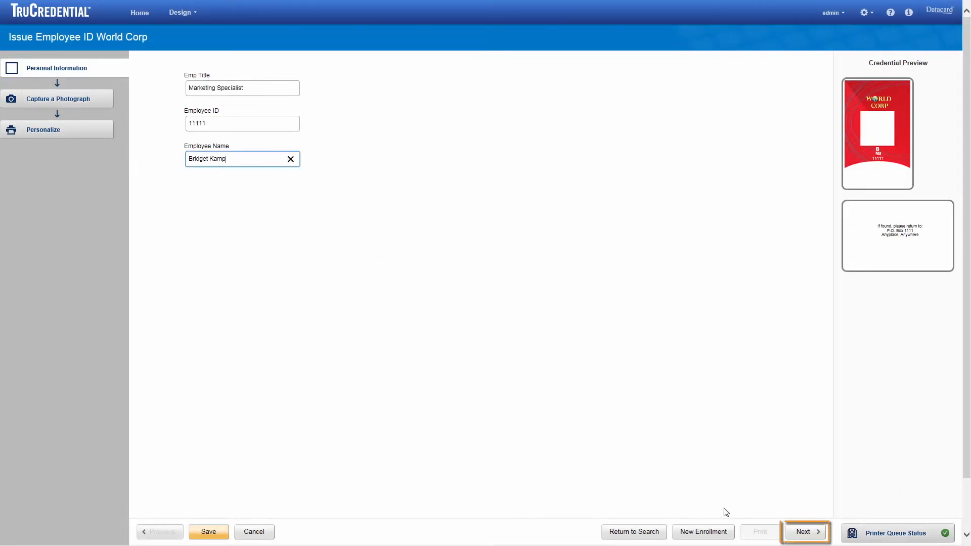
pyautogui.click(804, 531)
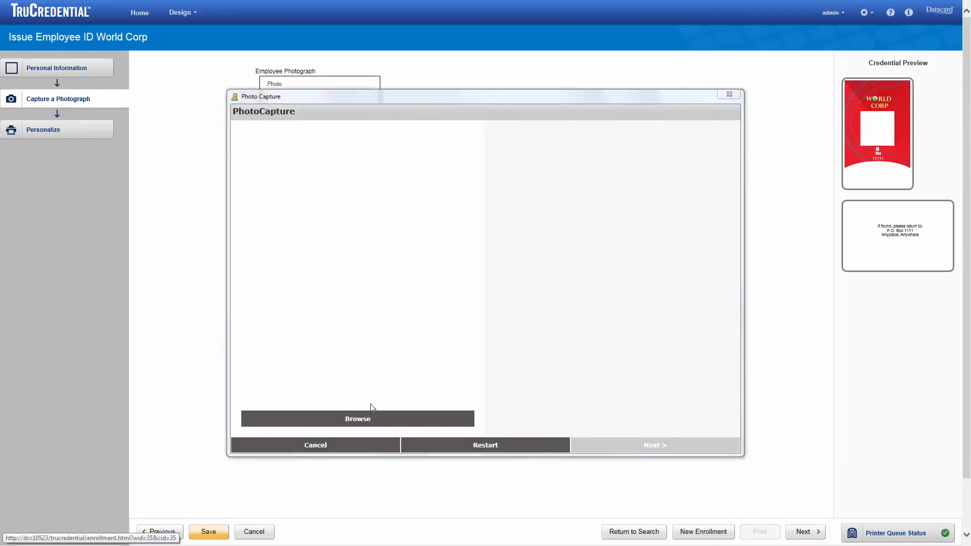
pyautogui.click(357, 419)
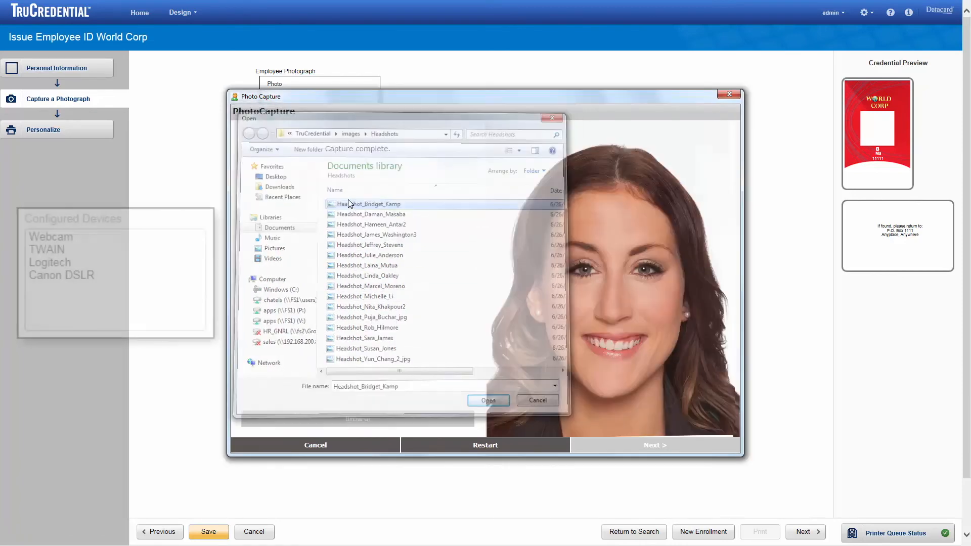
pyautogui.click(487, 400)
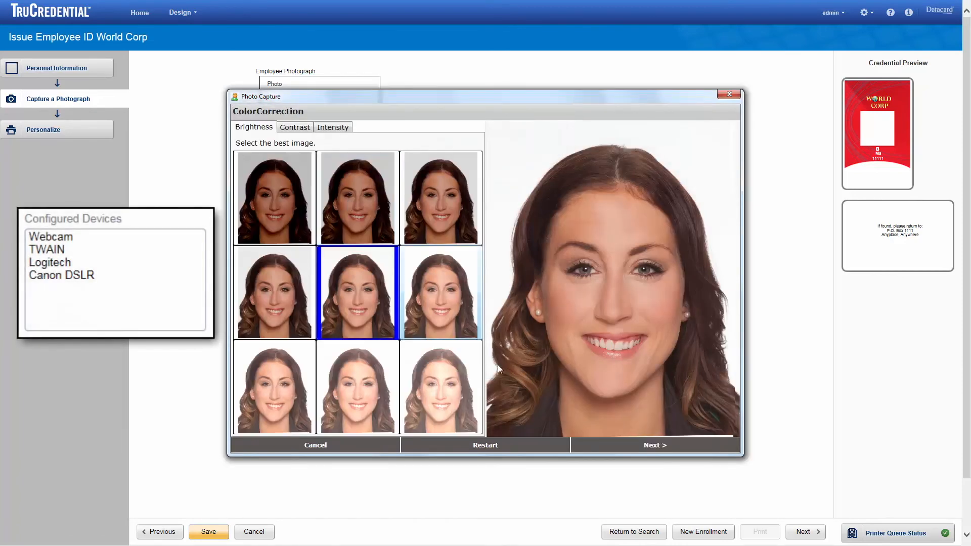
pyautogui.click(654, 445)
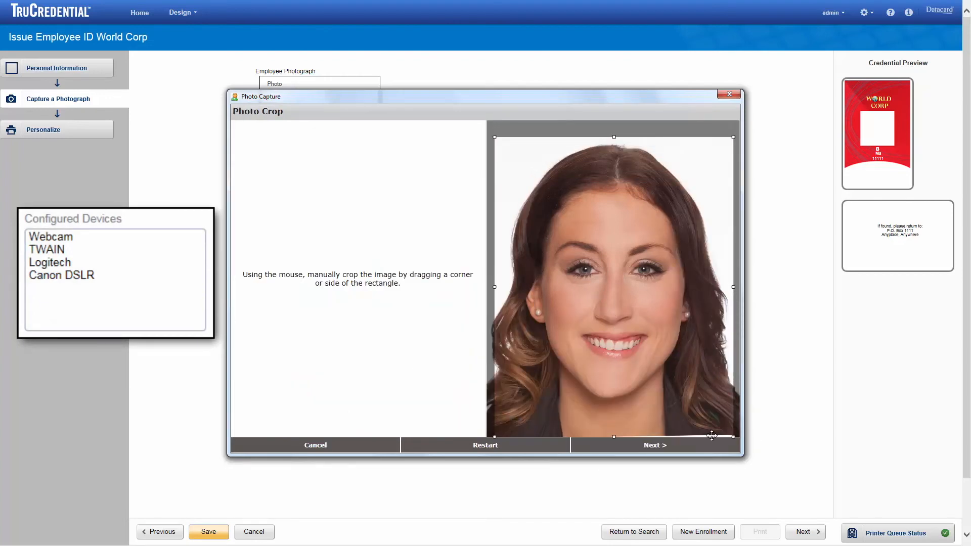
pyautogui.click(654, 445)
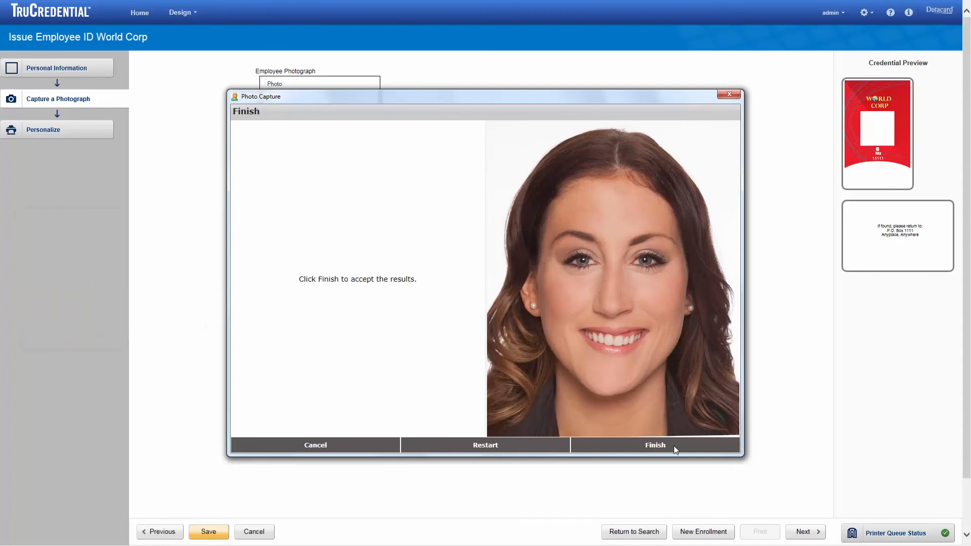
pyautogui.click(654, 445)
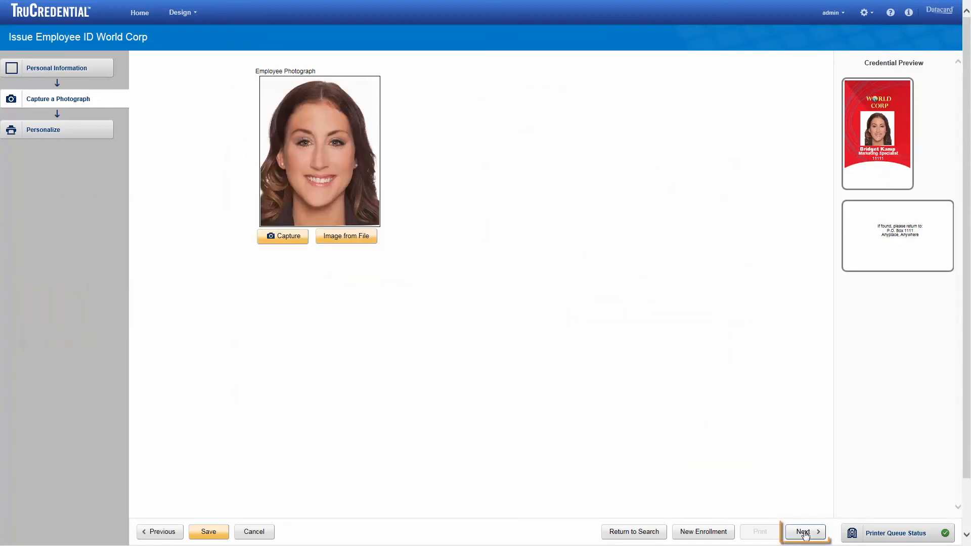
pyautogui.click(802, 531)
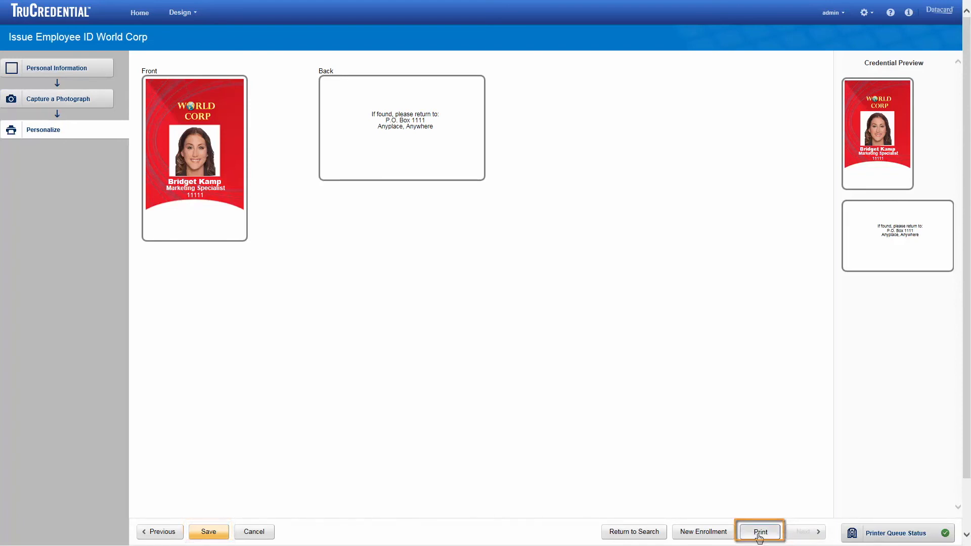
# Send the card to SD360 in Lobby from hopper 1, one copy
pyautogui.click(759, 531)
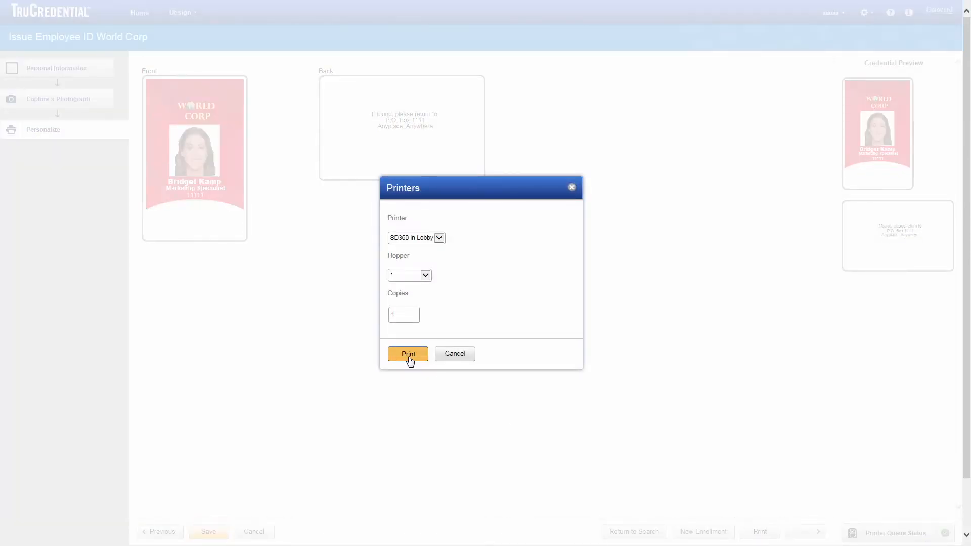
pyautogui.click(407, 354)
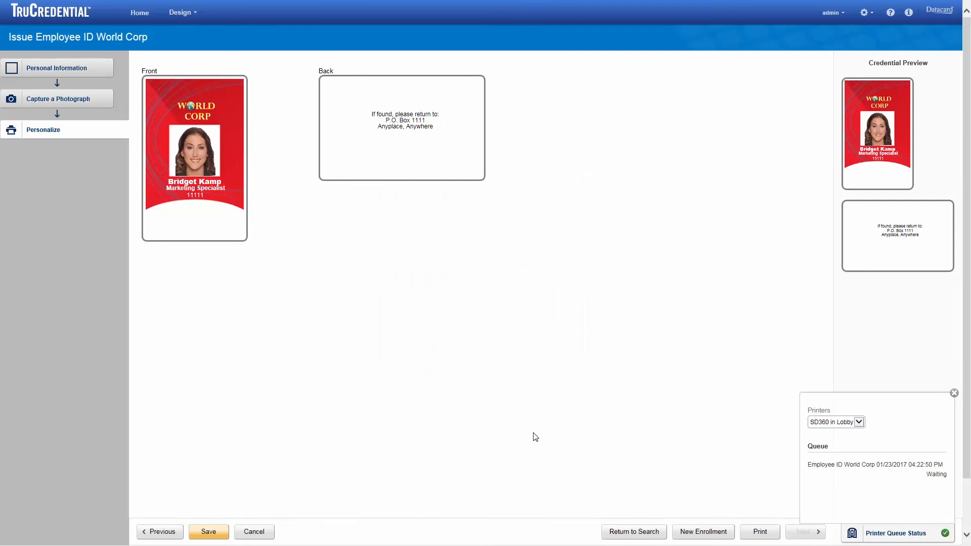